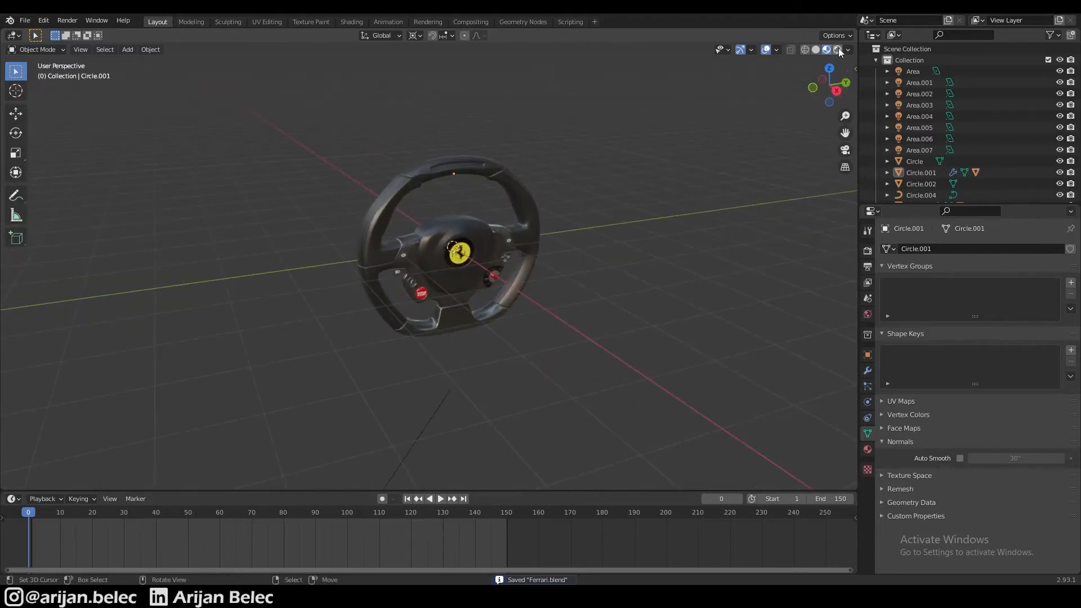
# Step: Delete the existing warm sun lamp from the scene
pyautogui.click(826, 49)
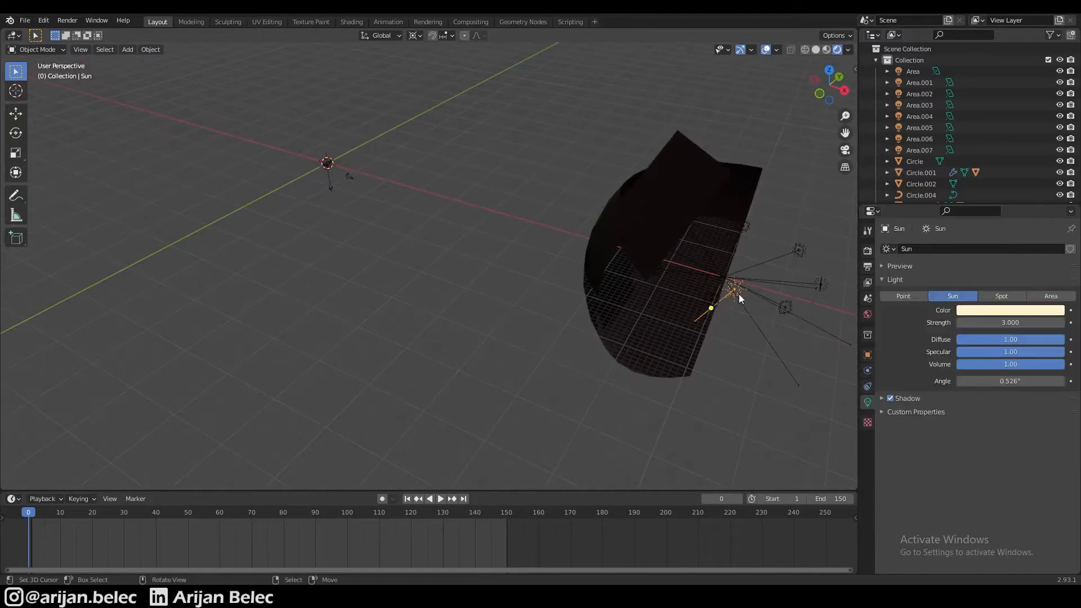
pyautogui.press('x')
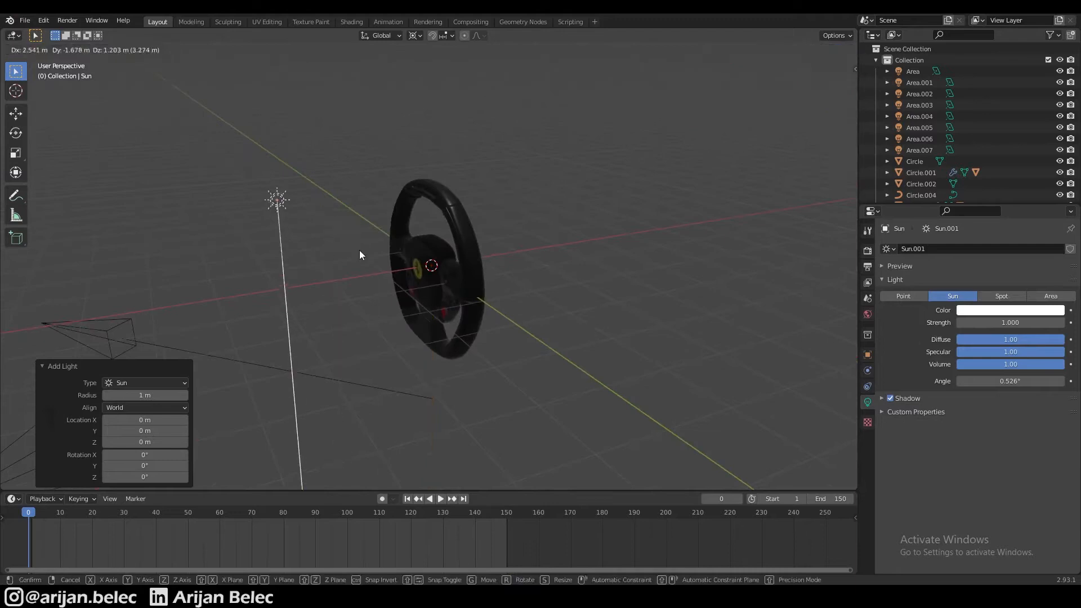
# Step: Place a new sun lamp, rotate it toward the steering wheel and set its strength to 3
pyautogui.click(413, 35)
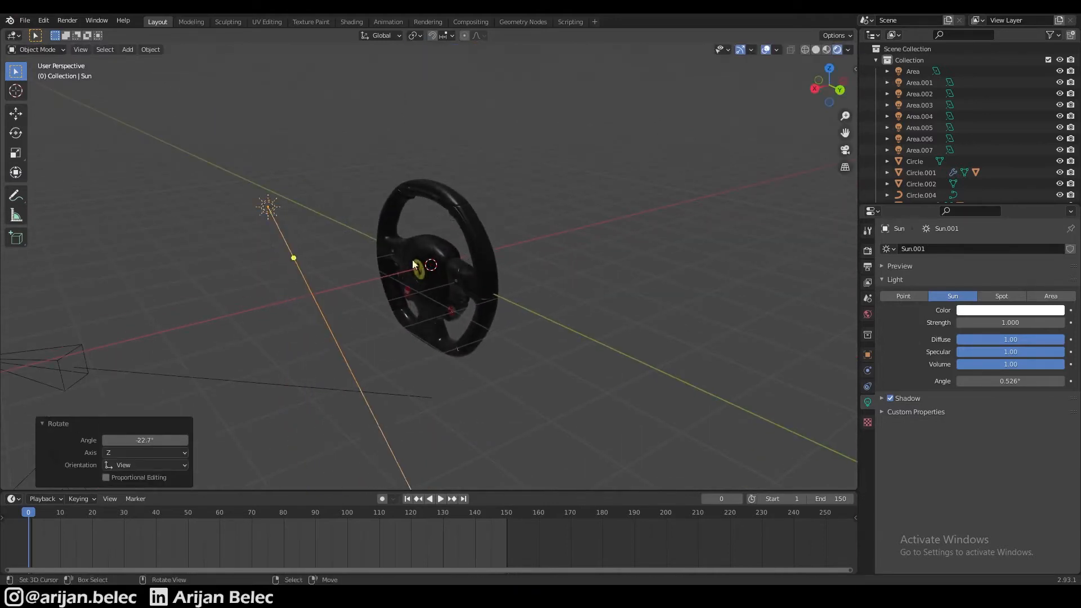
pyautogui.press('r')
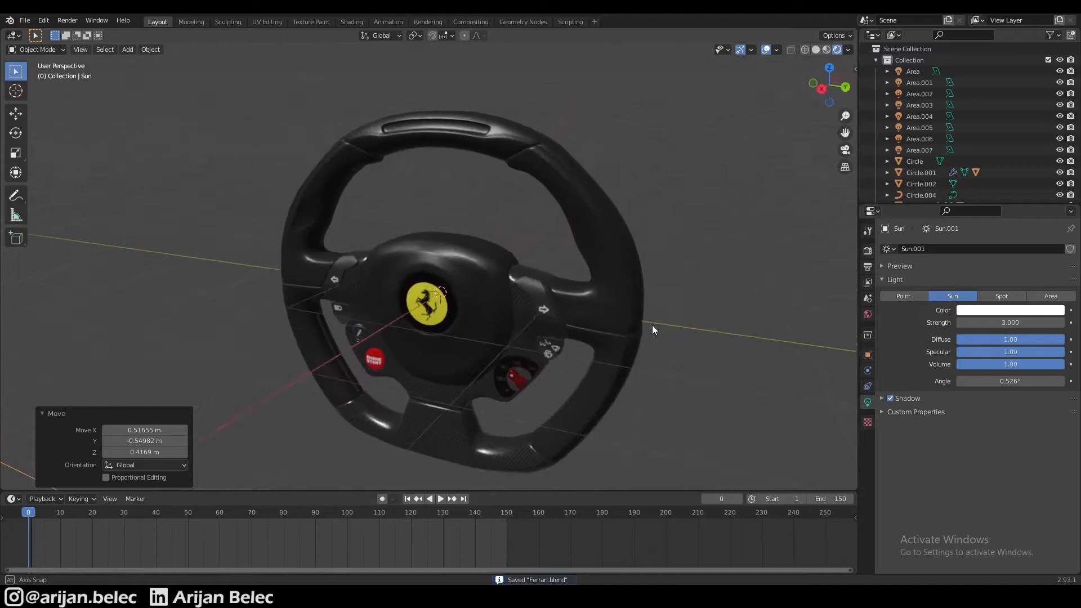
pyautogui.click(1010, 309)
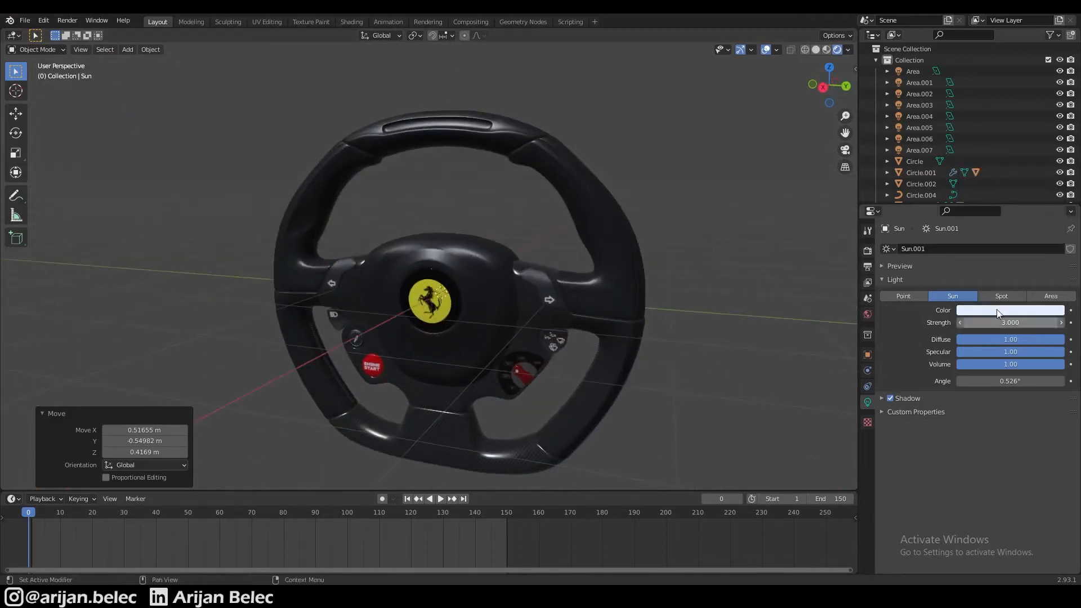
# Step: Try several tints for the sun lamp and settle on a pale blue colour
pyautogui.click(1010, 310)
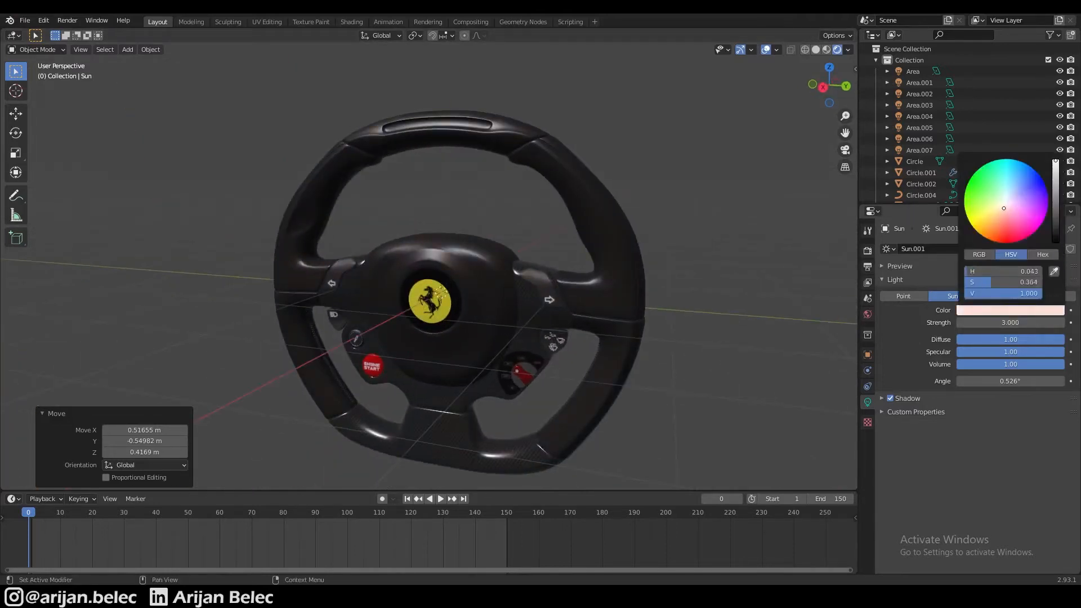
pyautogui.click(1008, 198)
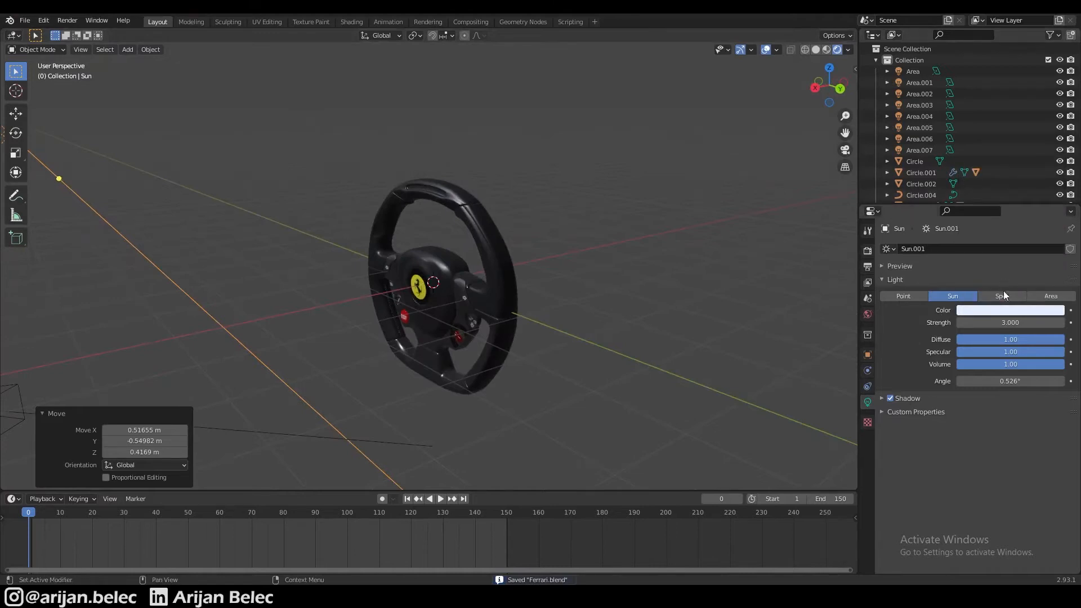
pyautogui.click(1010, 310)
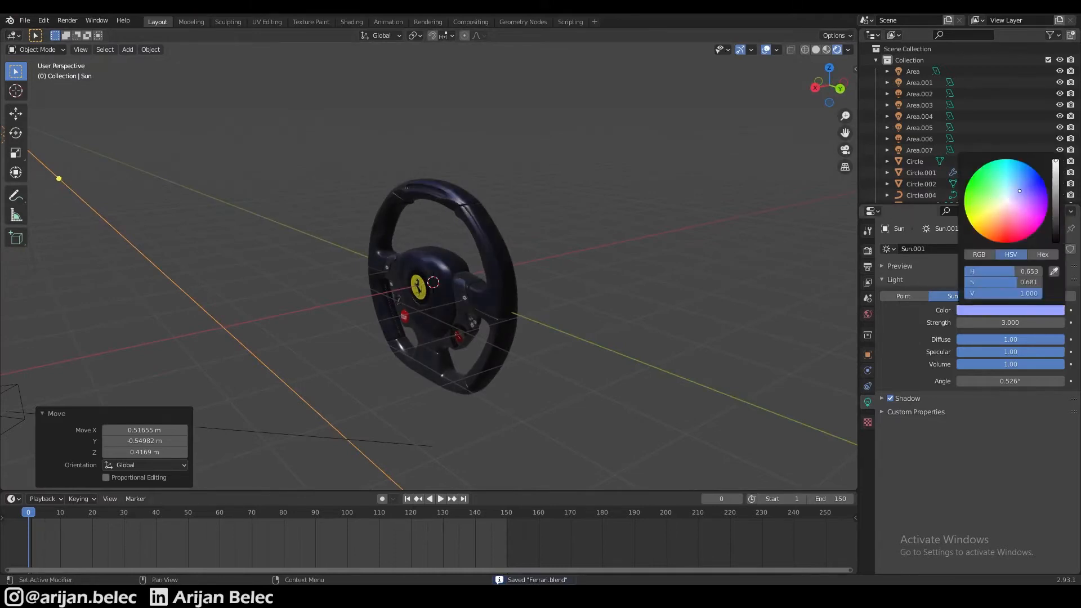
pyautogui.click(1000, 202)
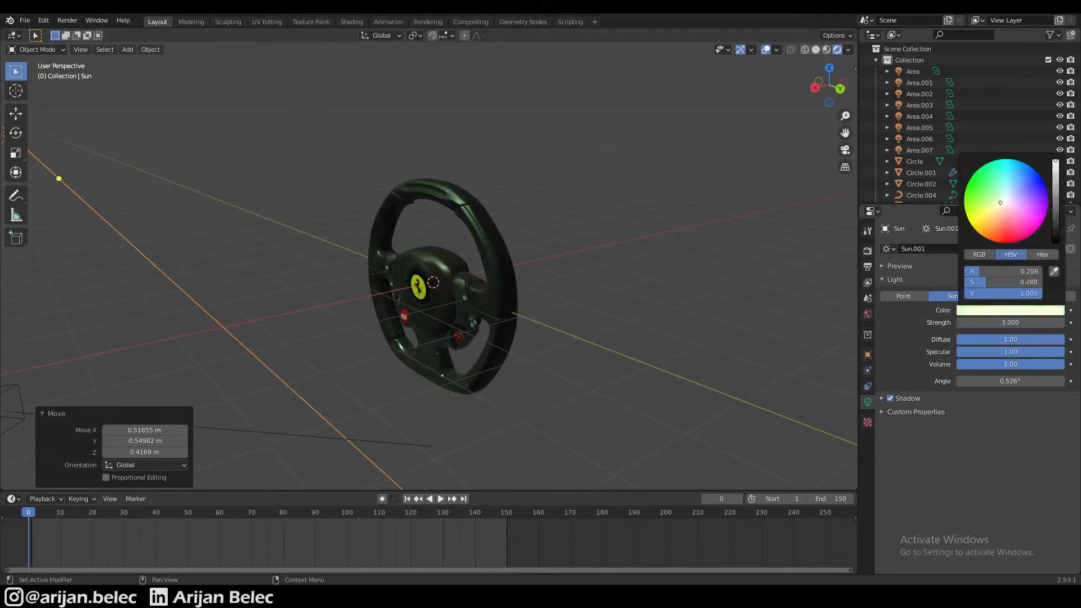
pyautogui.click(1012, 196)
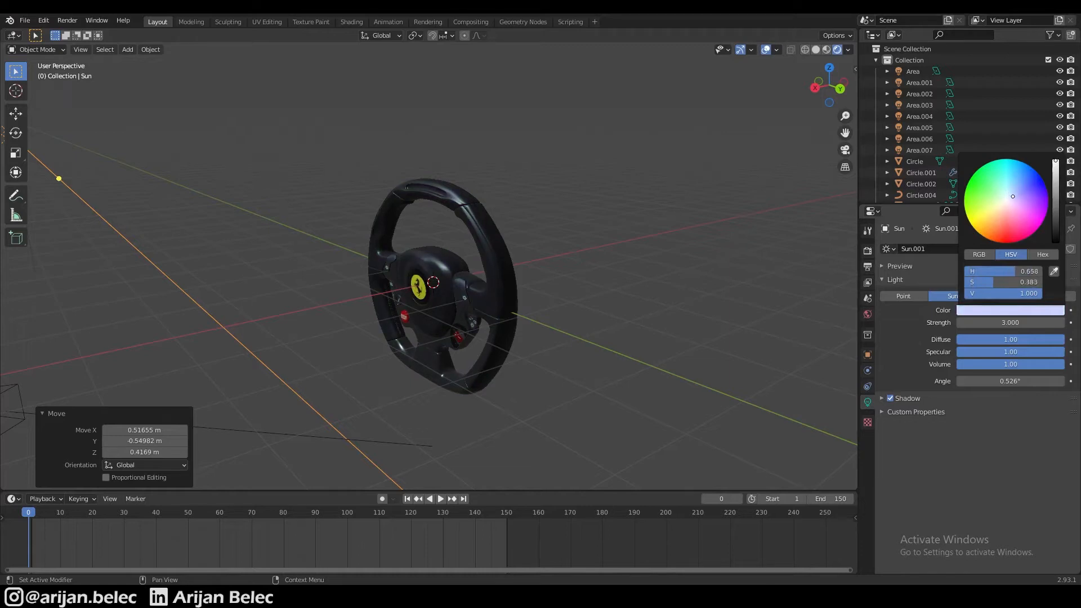
pyautogui.click(1010, 194)
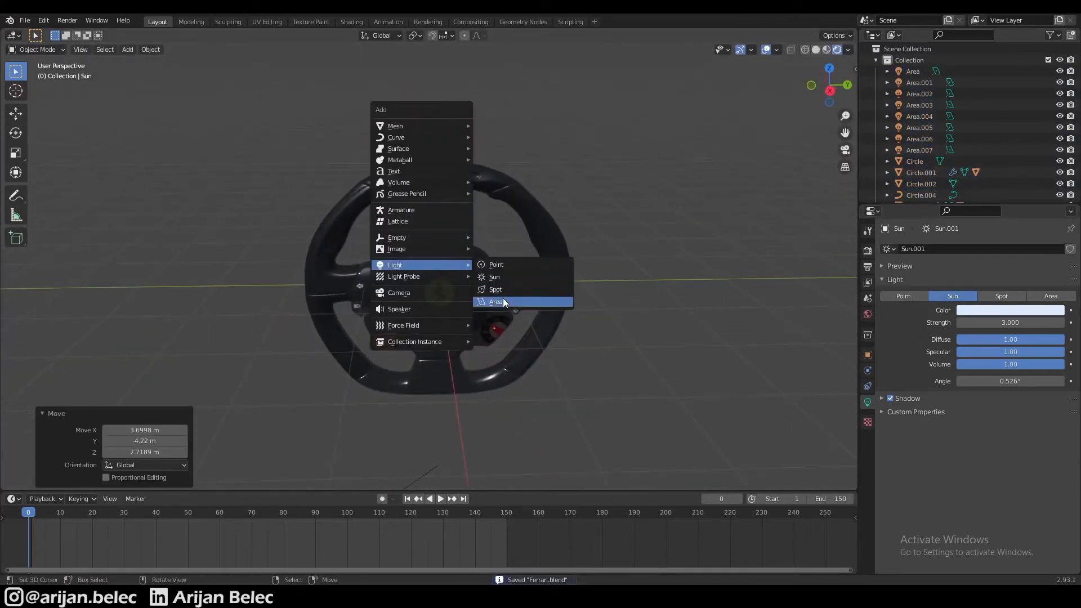
# Step: Add area light Area.008 and move it to the centre of the steering wheel
pyautogui.click(495, 301)
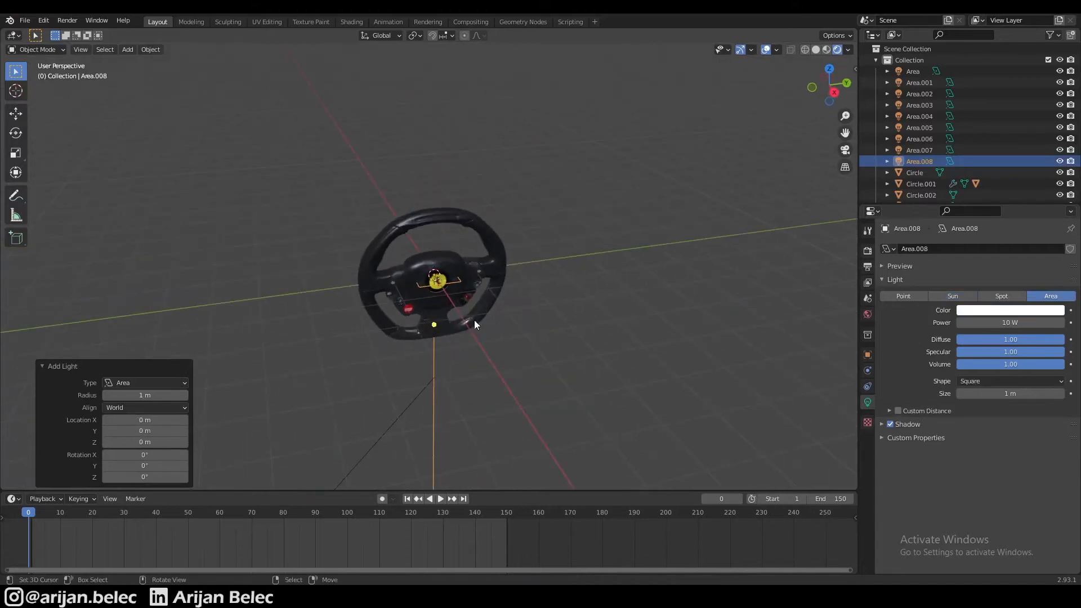
pyautogui.press('g')
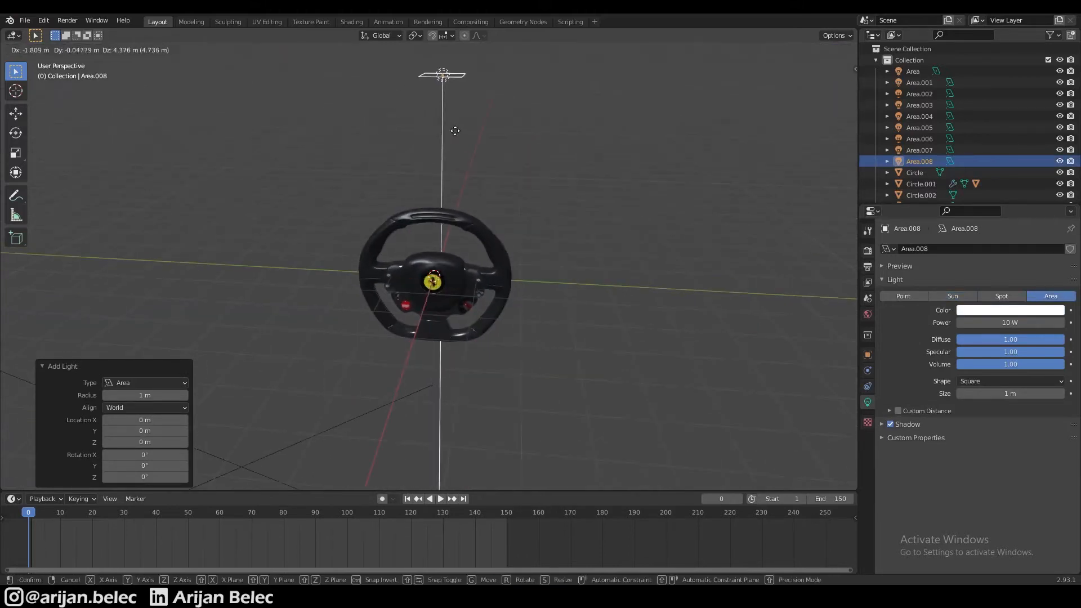
pyautogui.moveTo(437, 242)
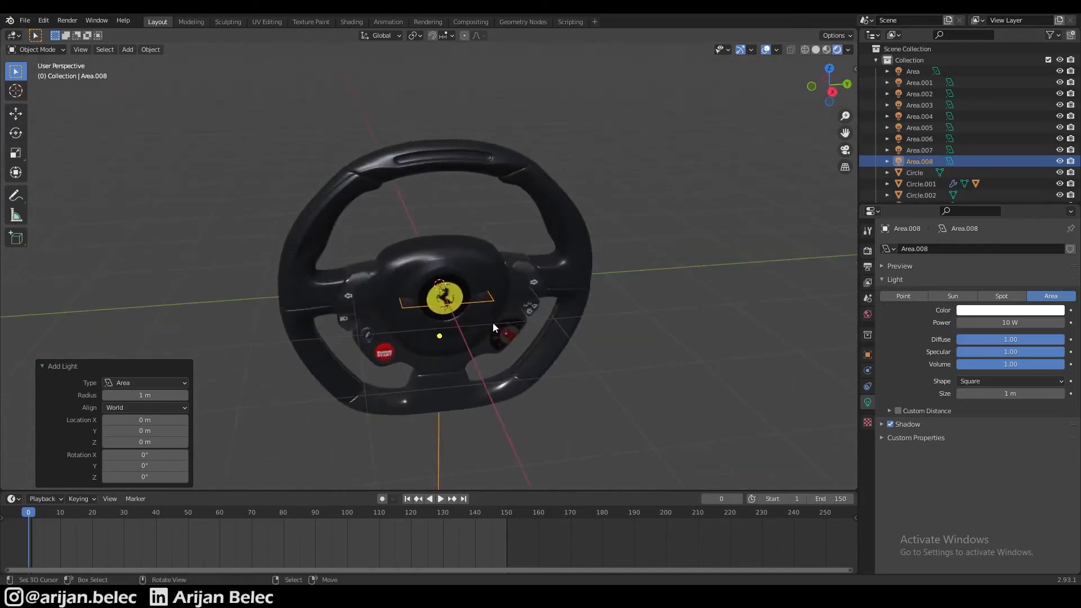
pyautogui.scroll(-3)
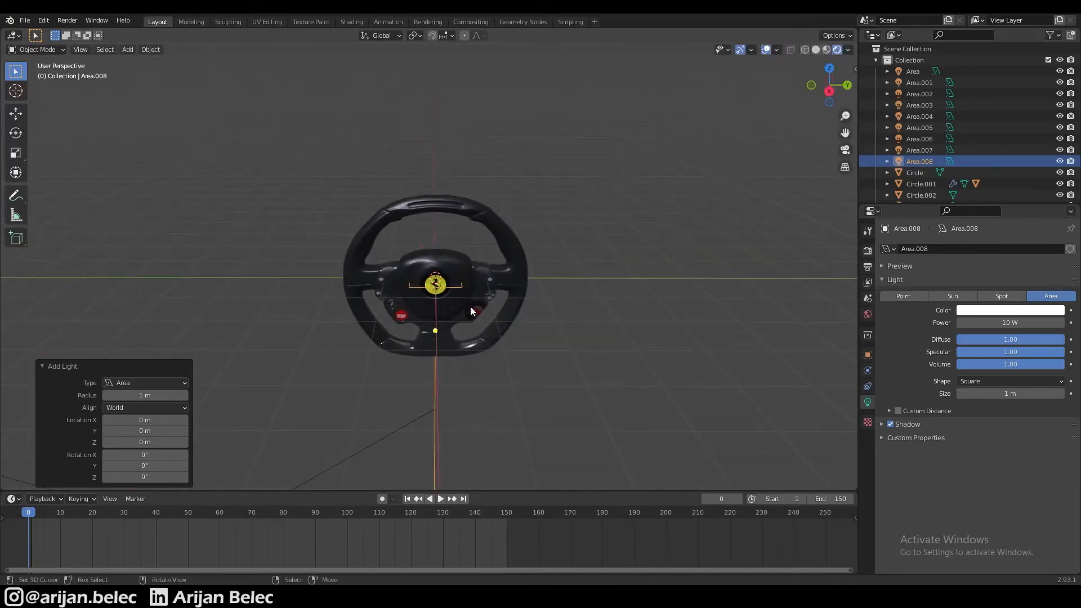
# Step: Stand the area light upright off to the side facing the wheel, at 1000 W power and 2 m size
pyautogui.click(413, 35)
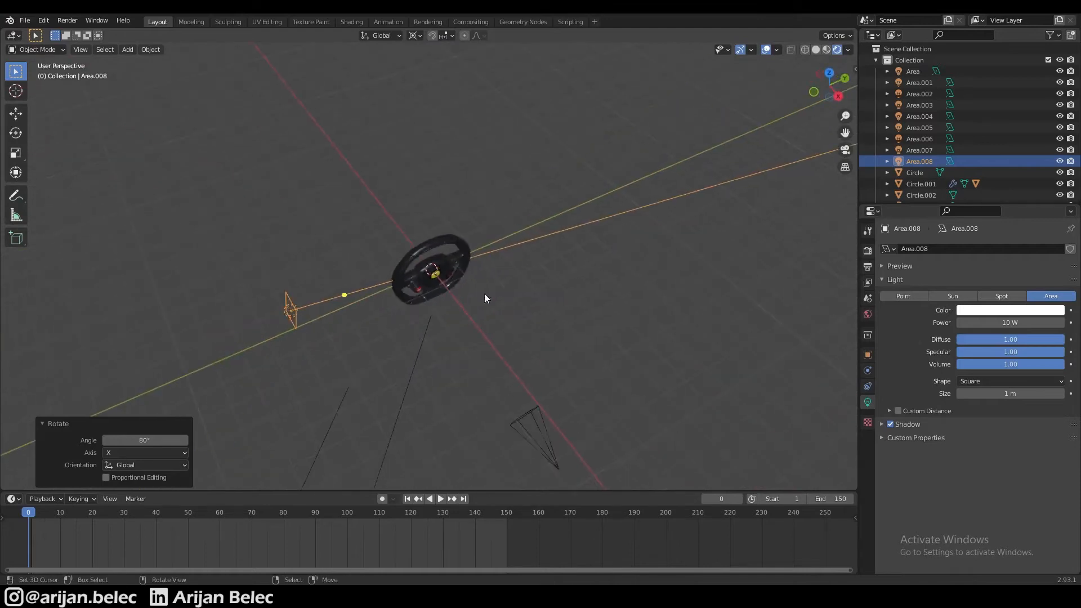
pyautogui.press('g')
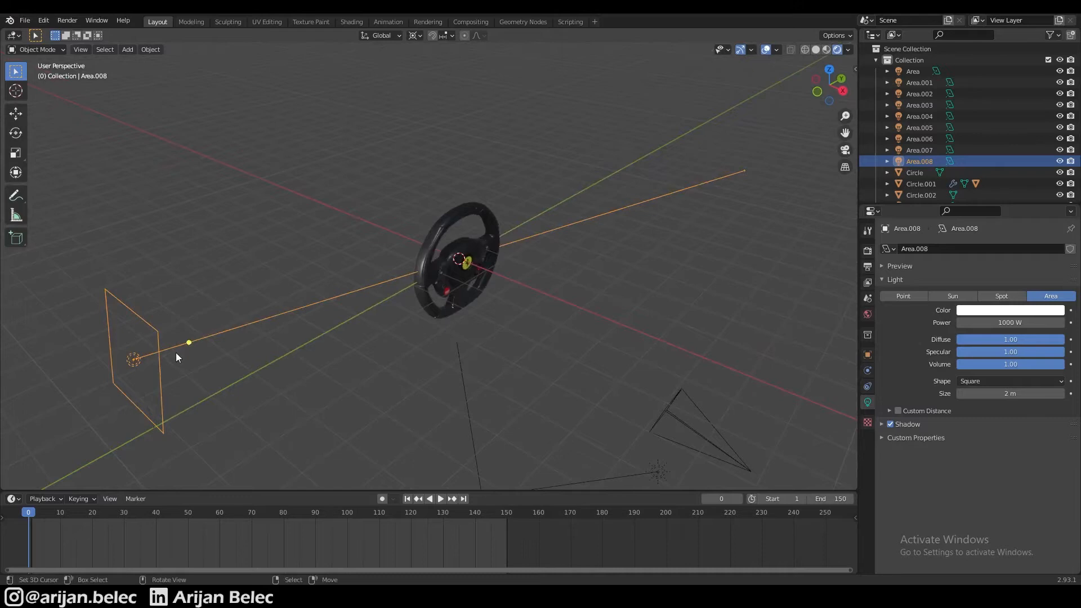
# Step: Set the area light's colour to a saturated blue shifted slightly toward violet
pyautogui.click(1009, 310)
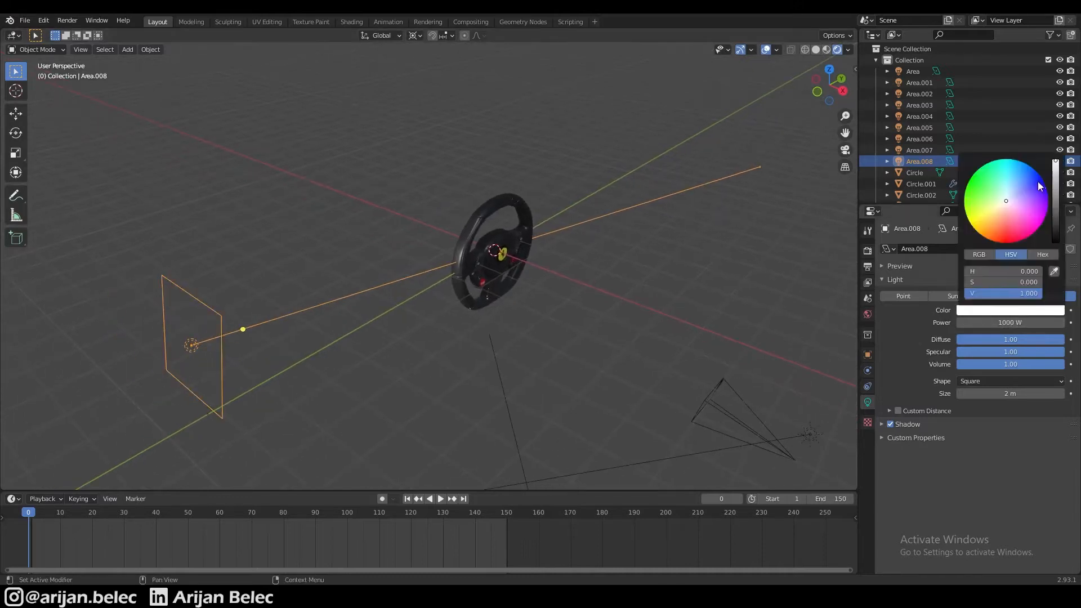
pyautogui.click(1015, 183)
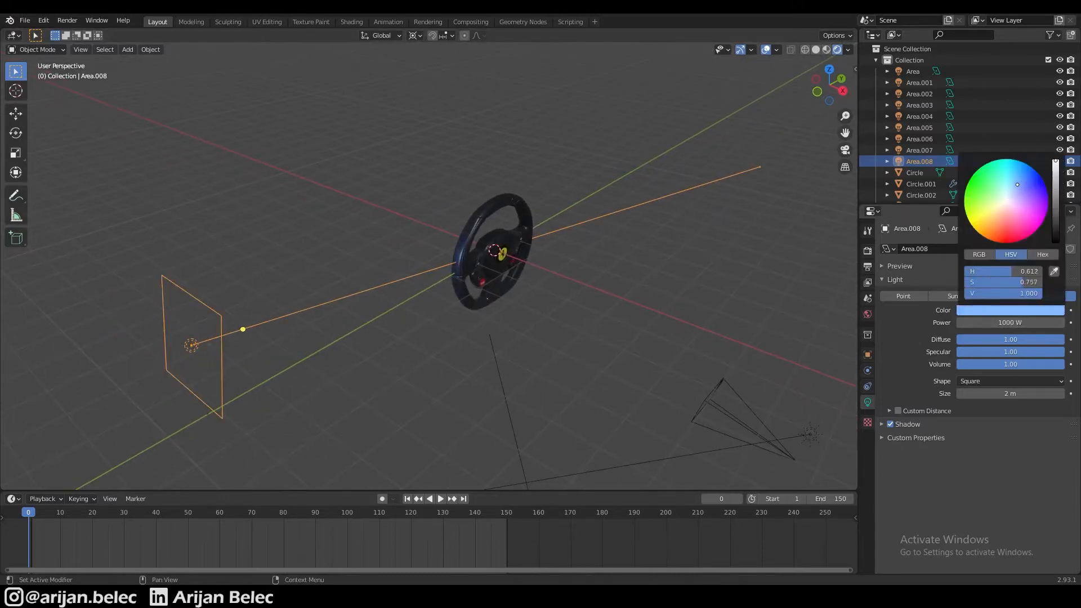
pyautogui.click(1024, 189)
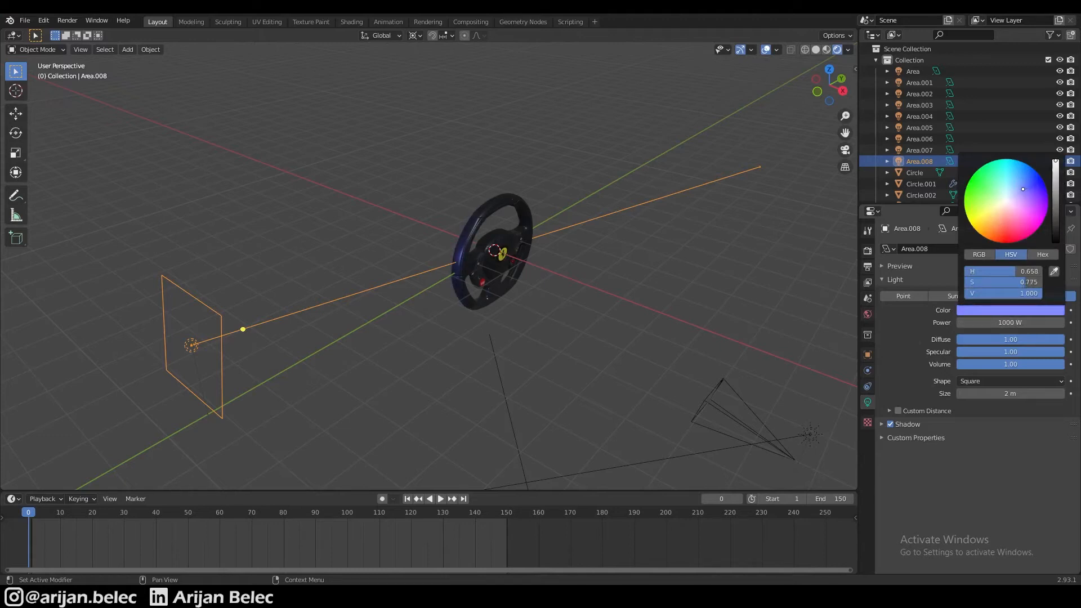
pyautogui.click(1024, 192)
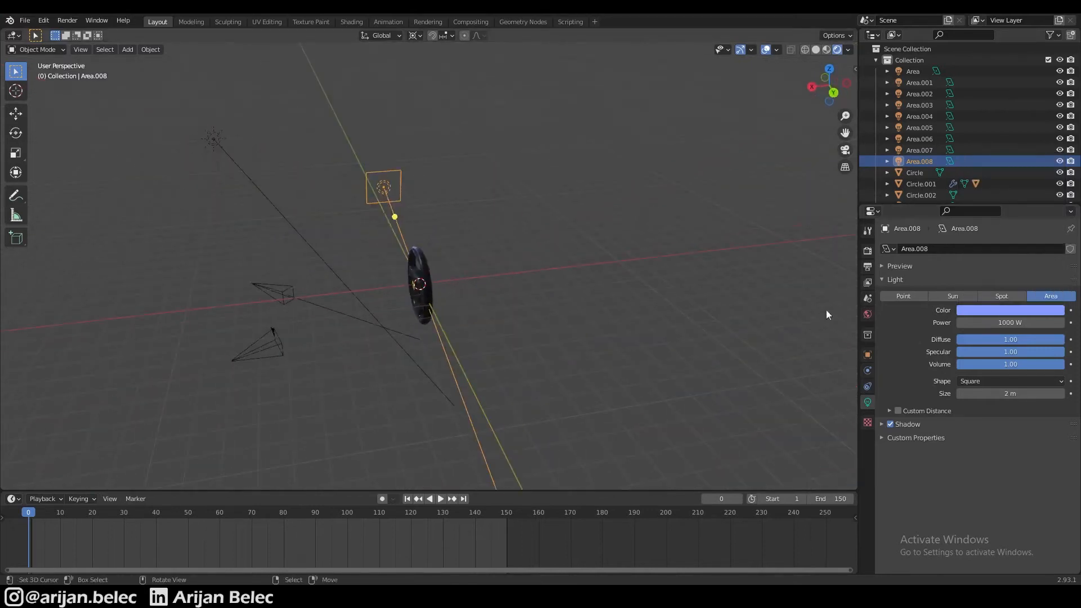
pyautogui.click(1009, 311)
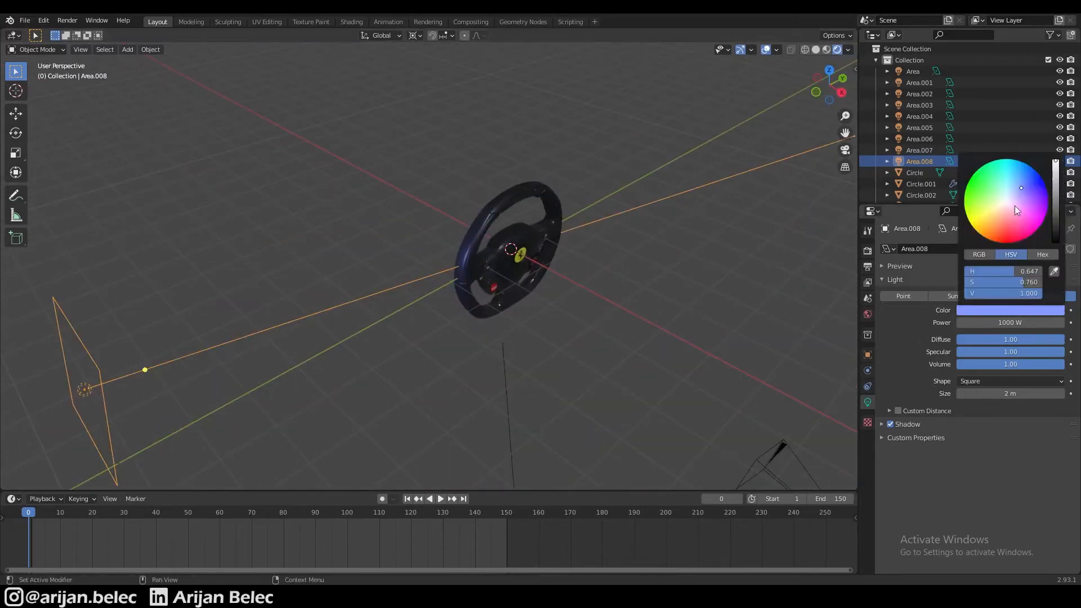
pyautogui.click(1025, 193)
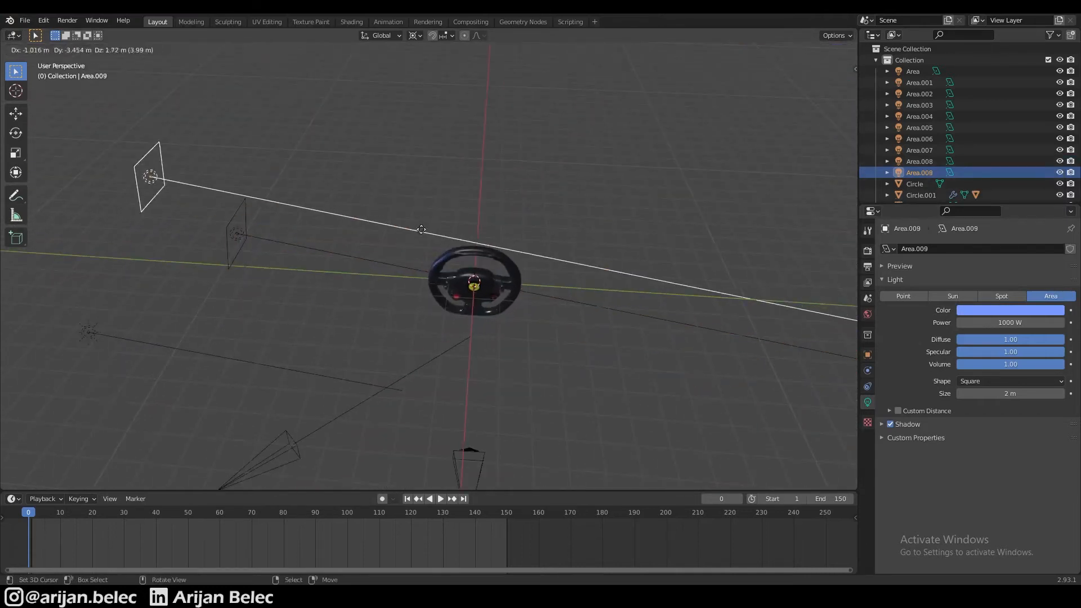
pyautogui.moveTo(500, 208)
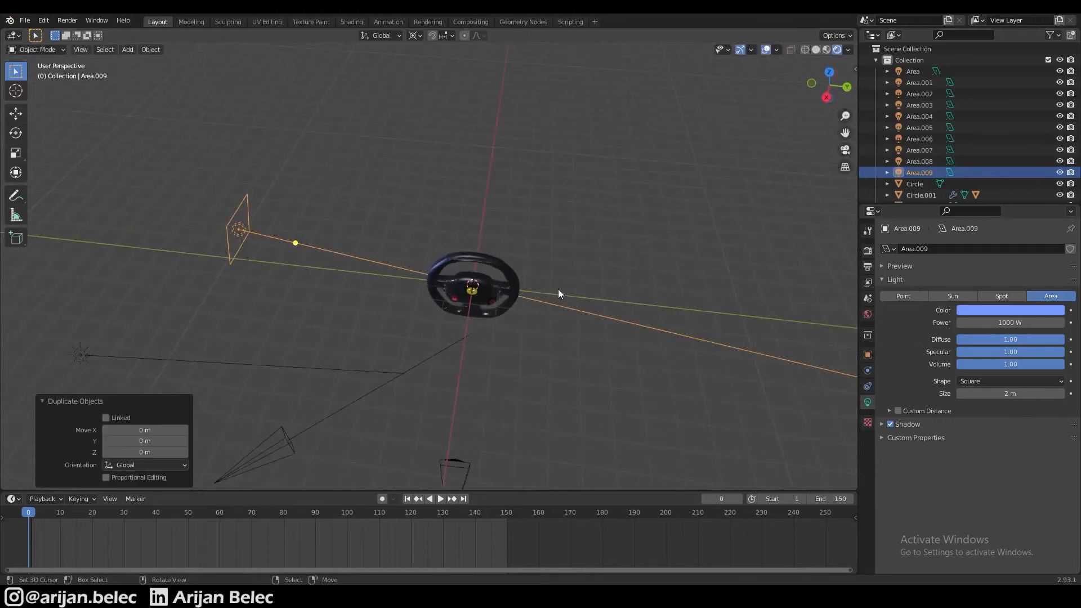
# Step: Duplicate the blue area light and rotate each copy 45° around the wheel to form a ring
pyautogui.press('r')
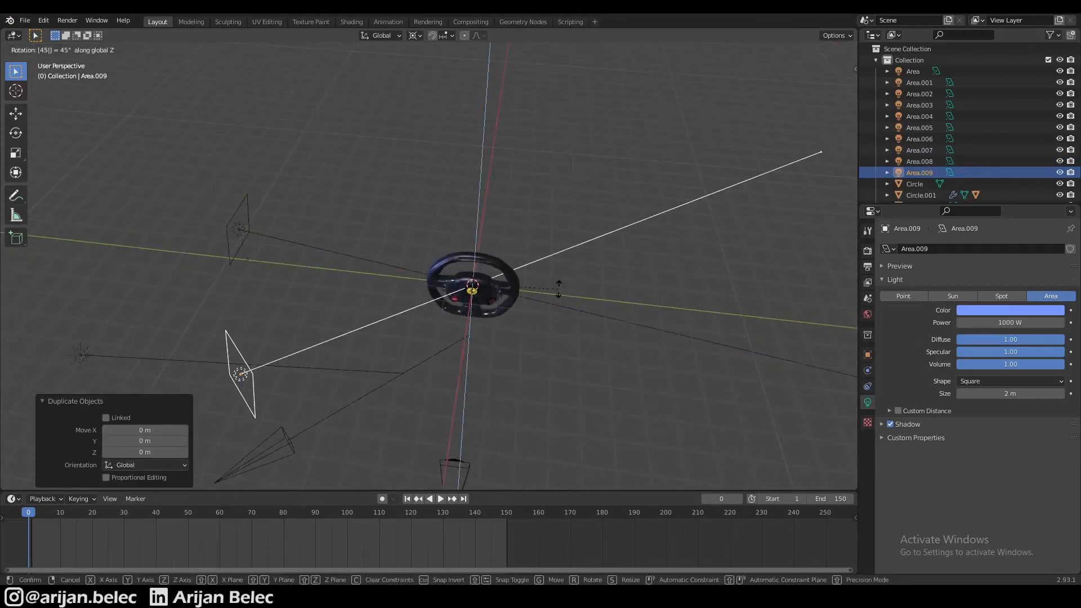
pyautogui.click(531, 296)
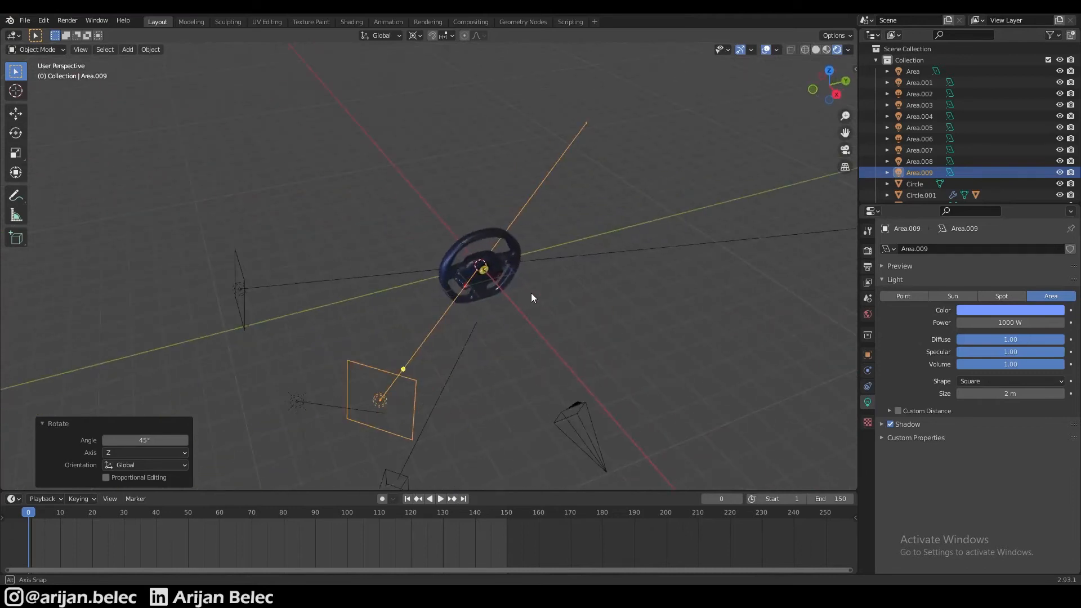
pyautogui.press('shift+d')
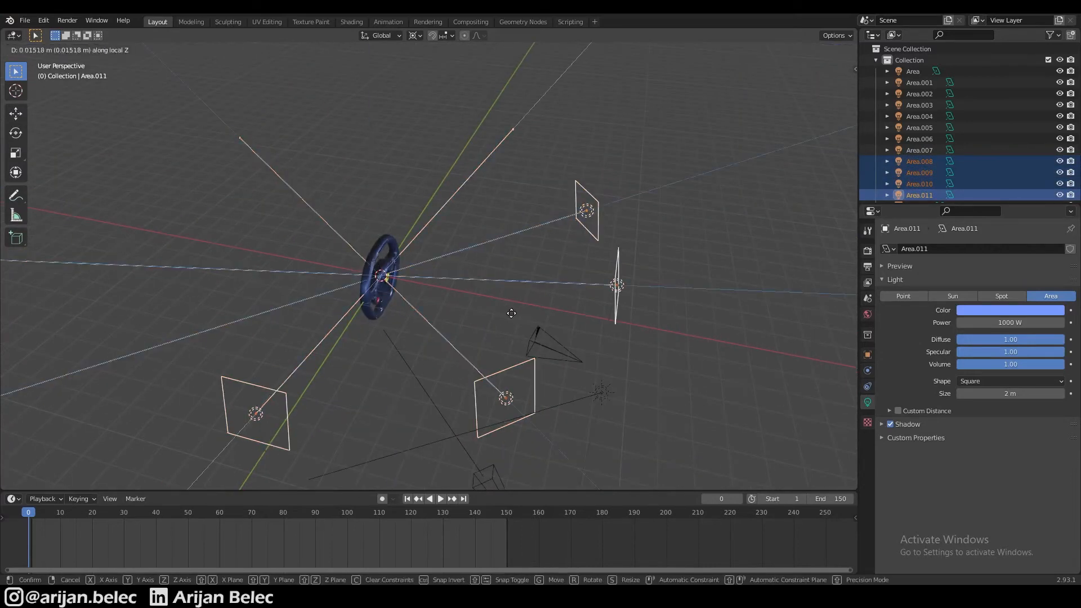
# Step: Move the four area lights along their local Z to widen the ring around the wheel
pyautogui.click(321, 303)
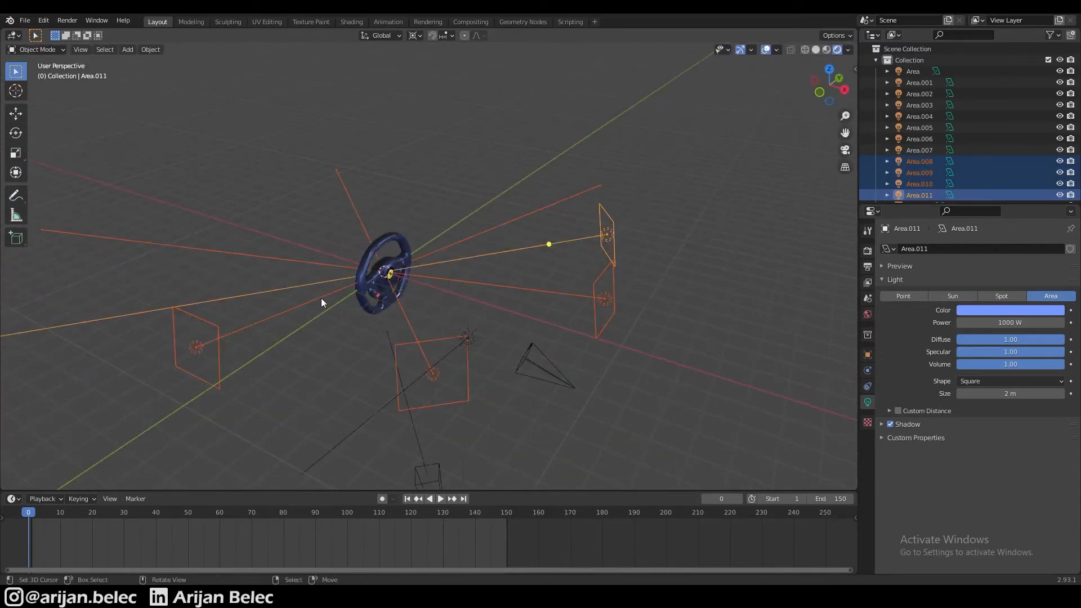
pyautogui.press('g')
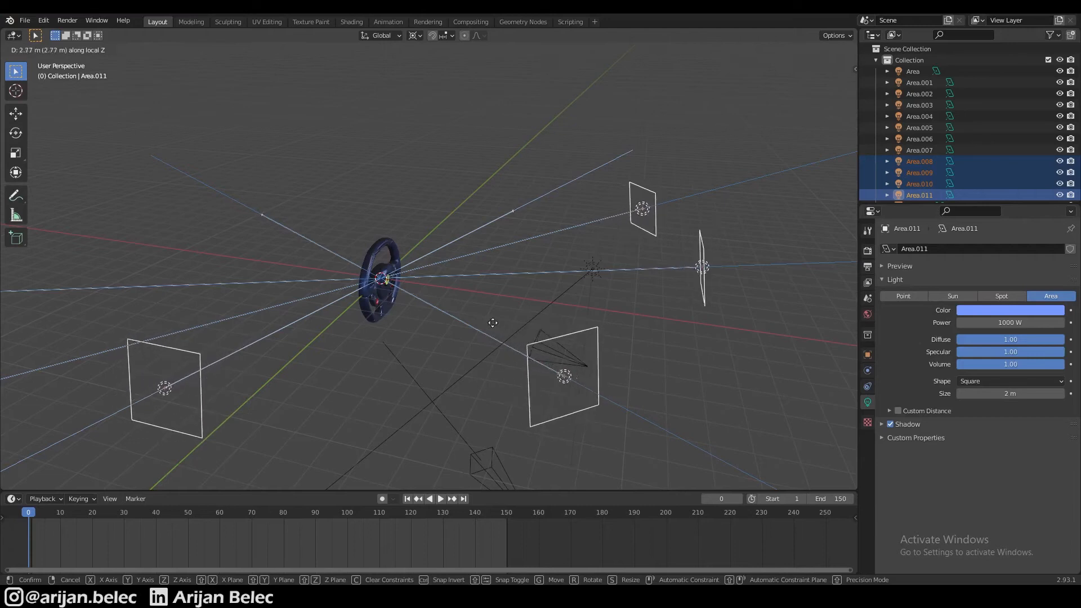
pyautogui.moveTo(569, 358)
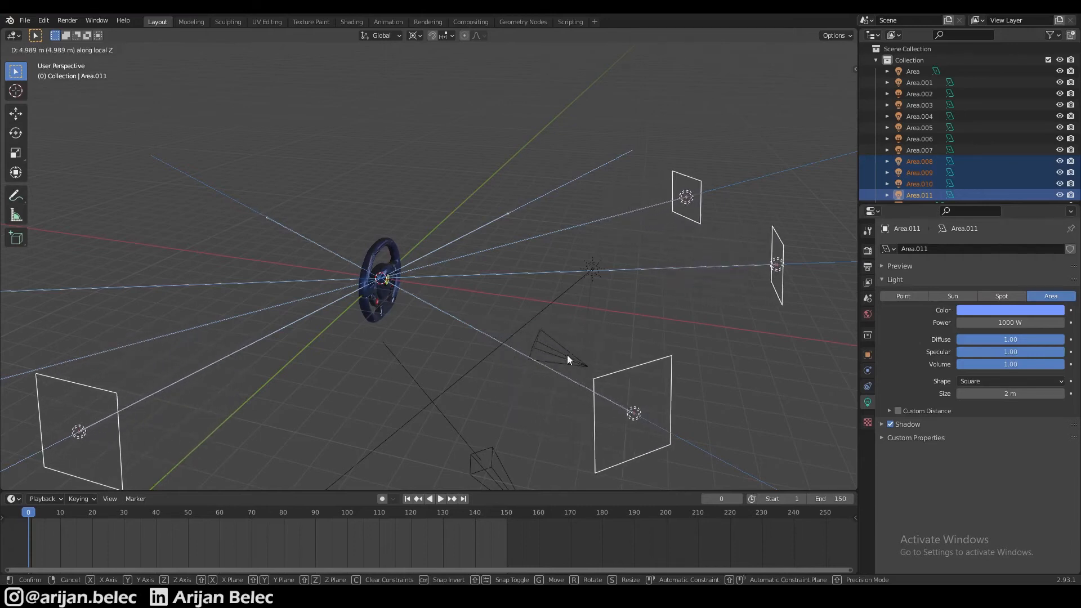
pyautogui.click(500, 285)
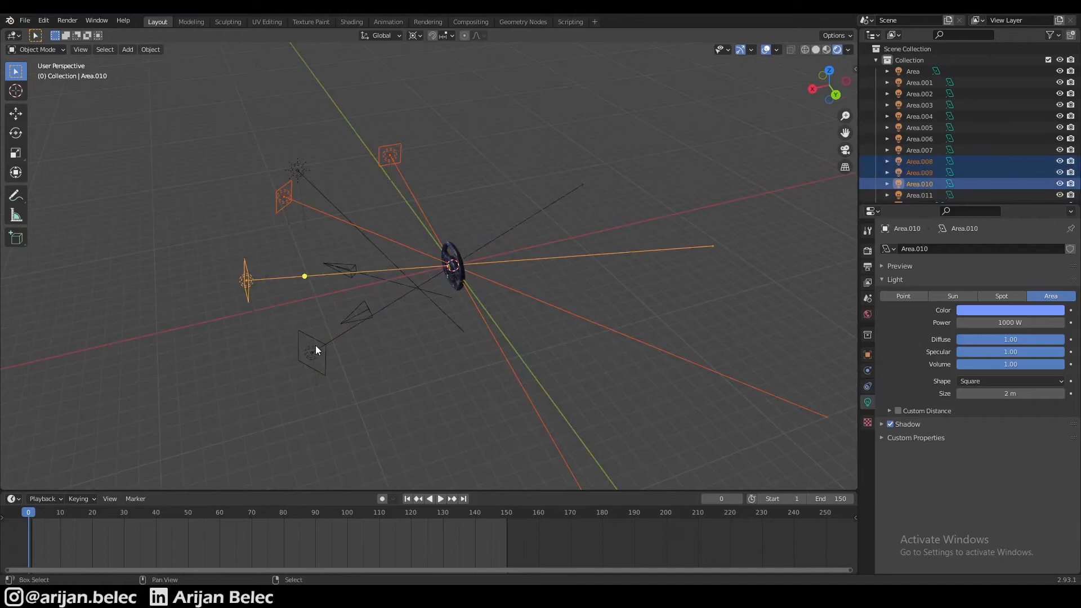
# Step: Link Area.008–Area.011 to one shared light data block and colour it deep blue
pyautogui.click(314, 352)
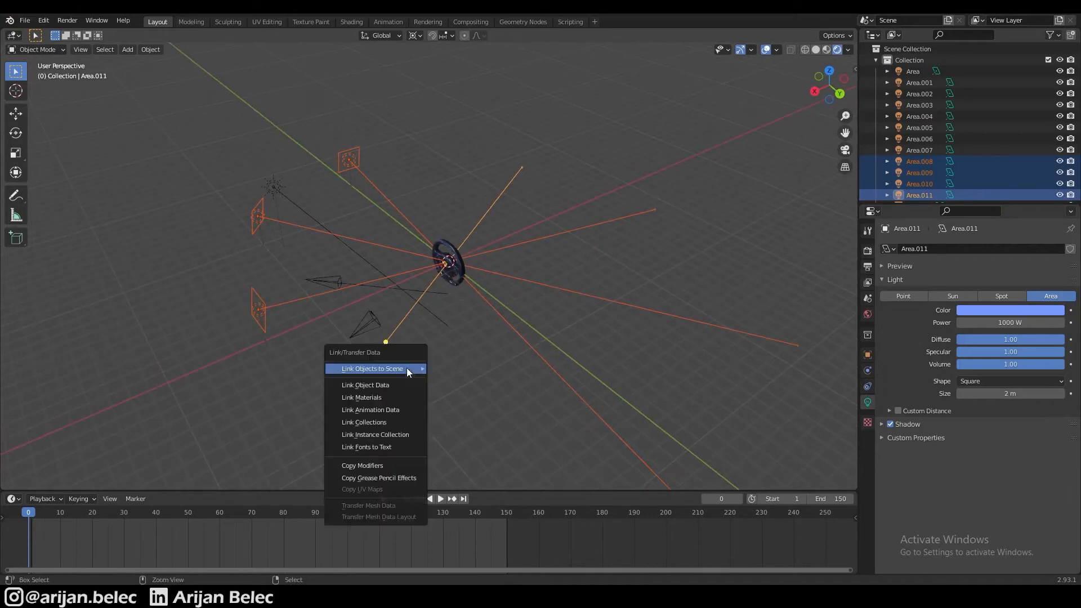
pyautogui.click(365, 386)
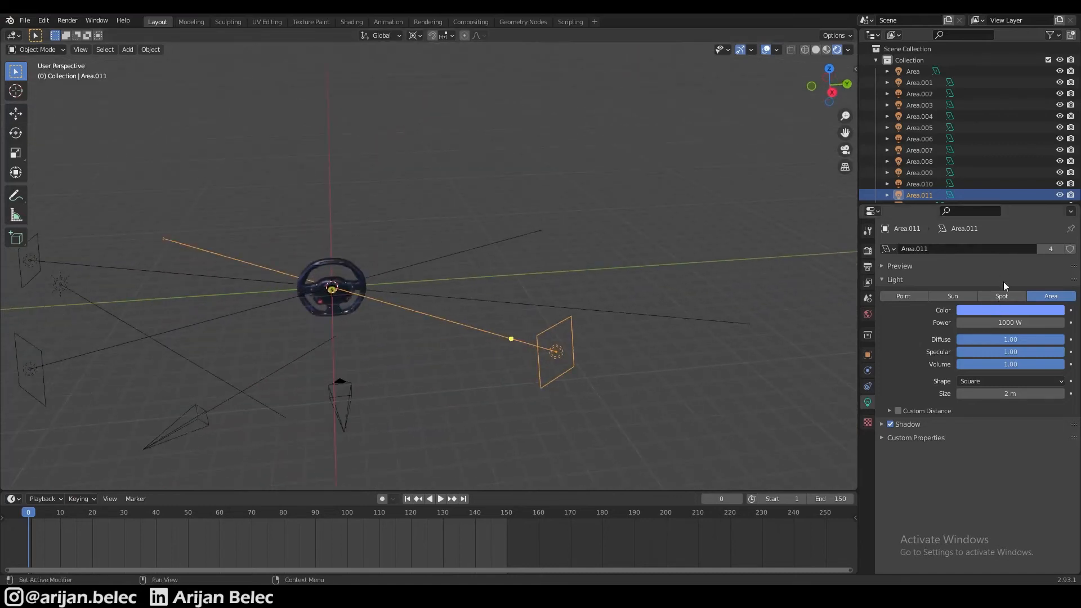
pyautogui.click(1010, 310)
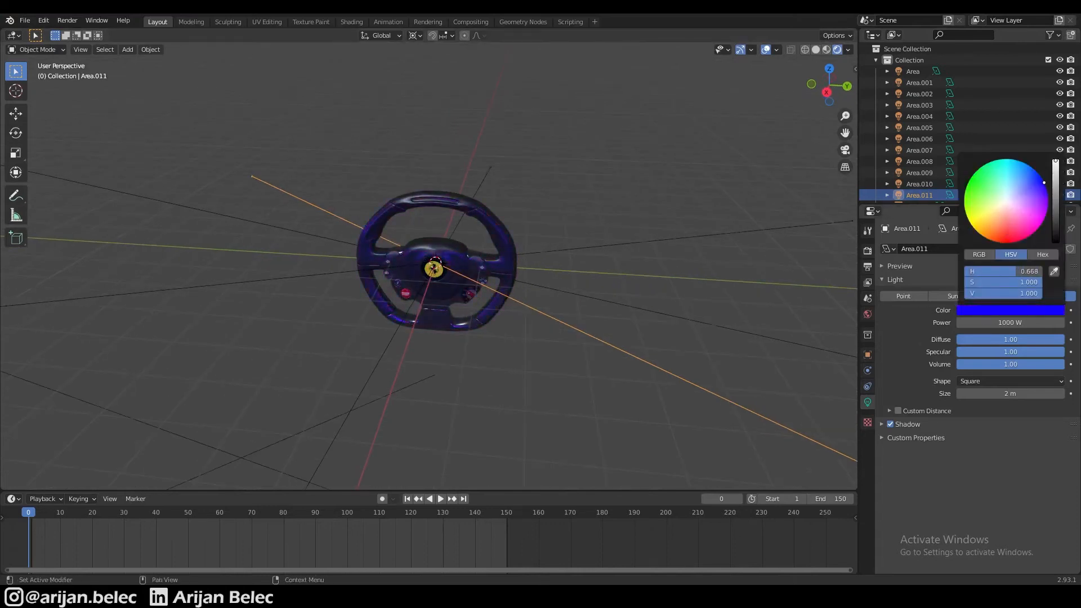
pyautogui.click(1025, 194)
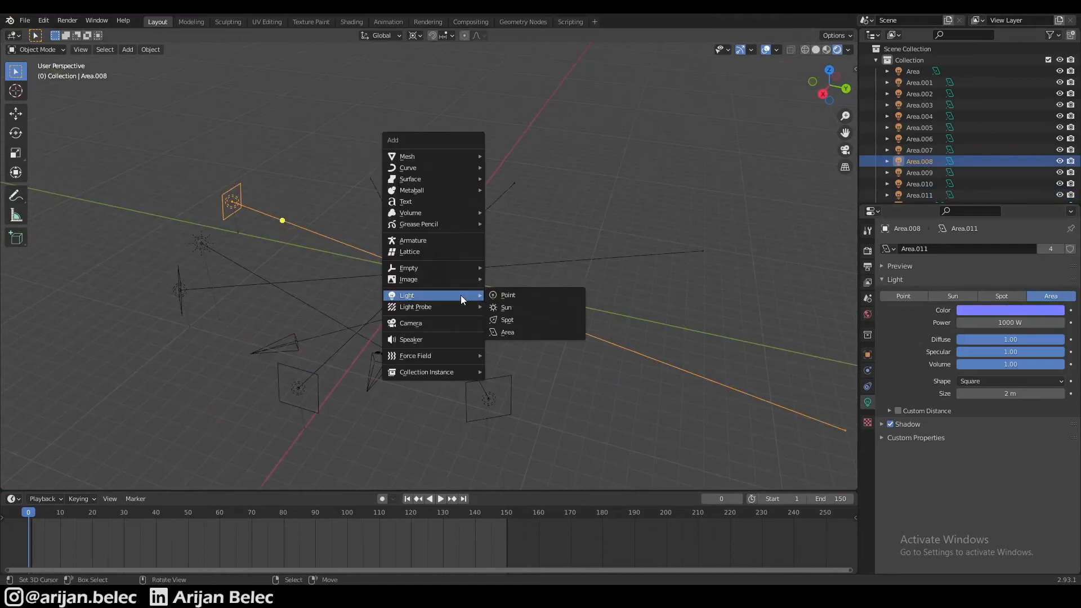
# Step: Add a 1000 W orange area light aimed at the wheel and duplicate it for warm highlights
pyautogui.click(506, 331)
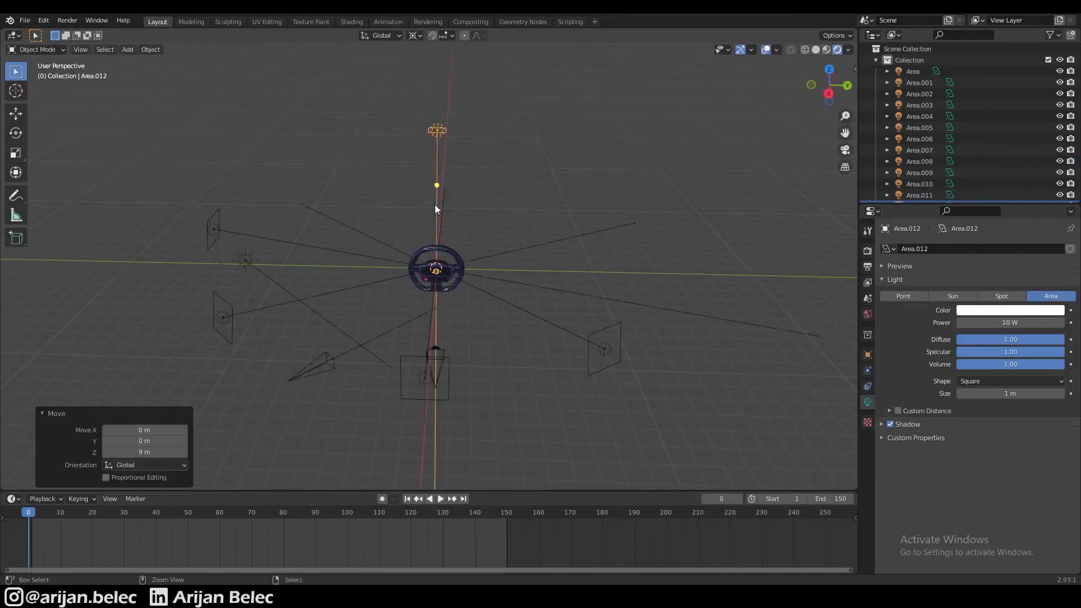
pyautogui.press('r')
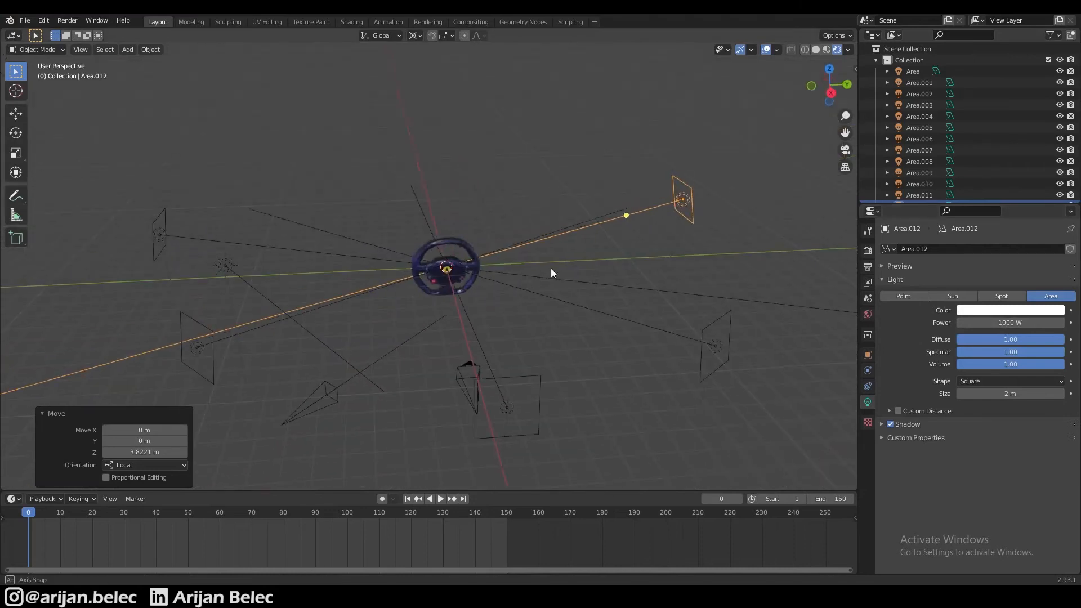
pyautogui.click(1009, 310)
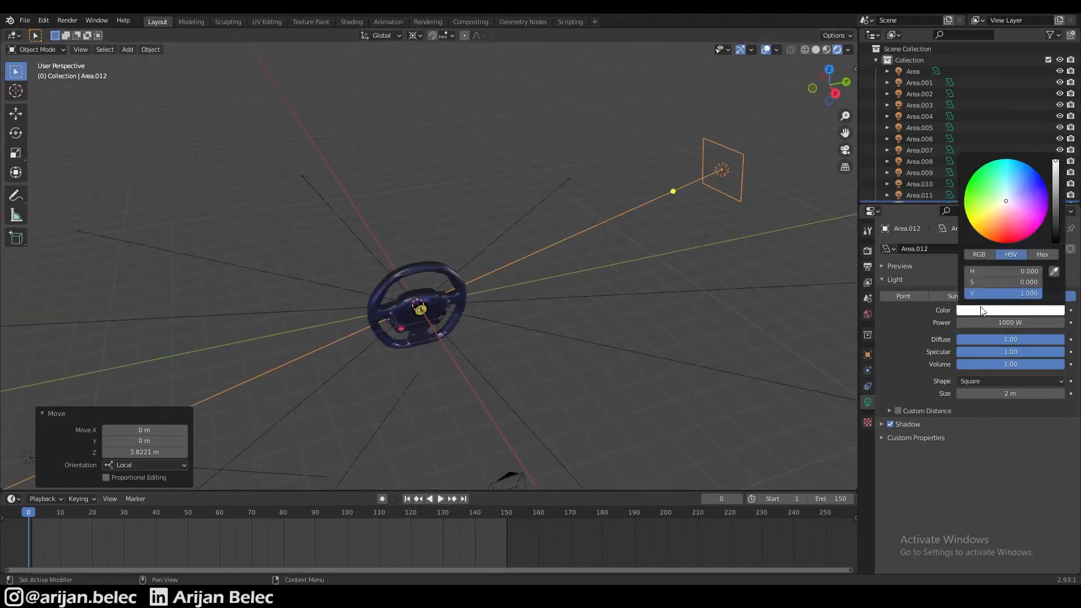
pyautogui.click(994, 226)
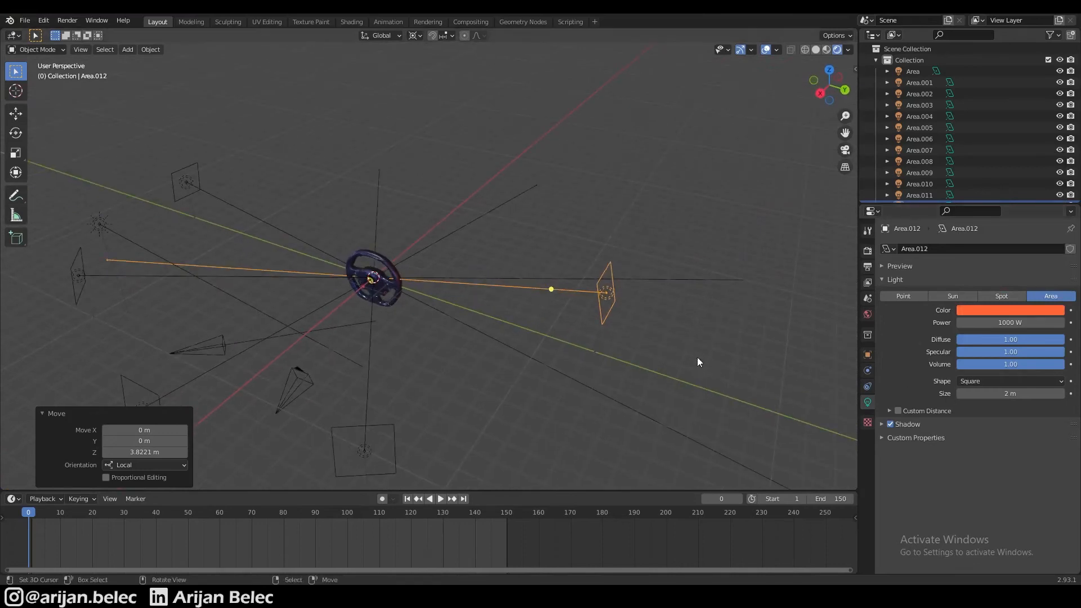
pyautogui.press('r')
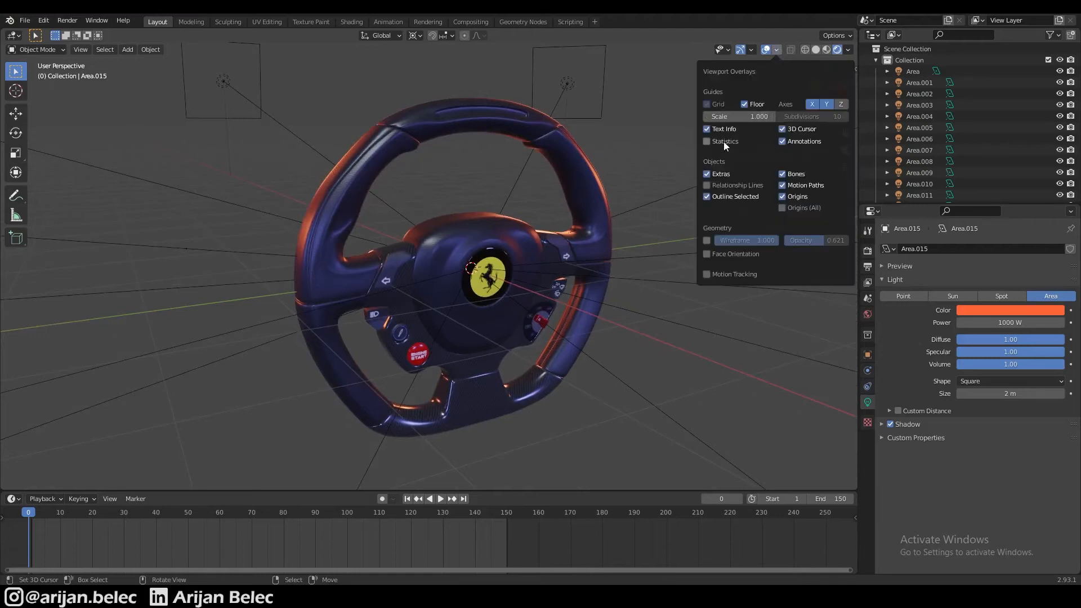
# Step: Preview the wheel with overlays hidden, then tint Area.011 and its linked lights pale green
pyautogui.click(764, 48)
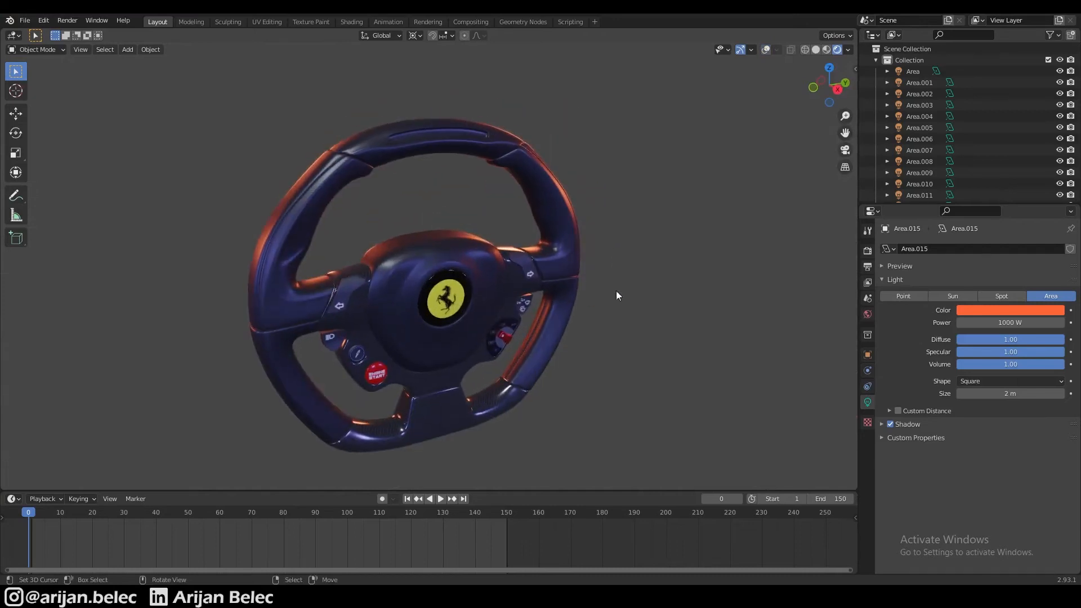
pyautogui.scroll(-3)
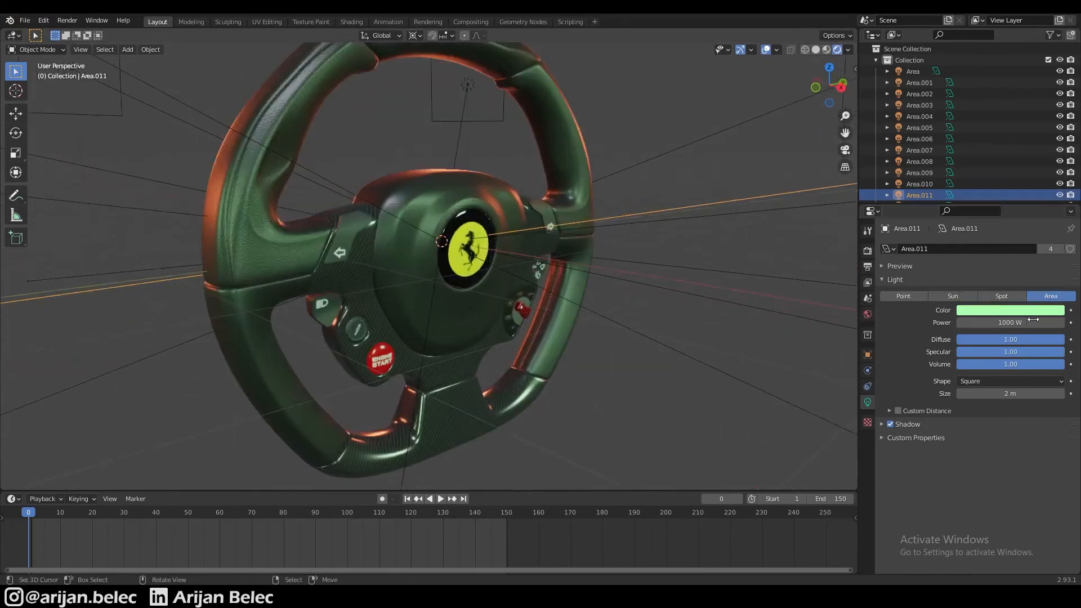
# Step: Recolour Area.010 and its linked lights from pale yellow to a pale lavender-blue in the HSV wheel
pyautogui.click(1011, 309)
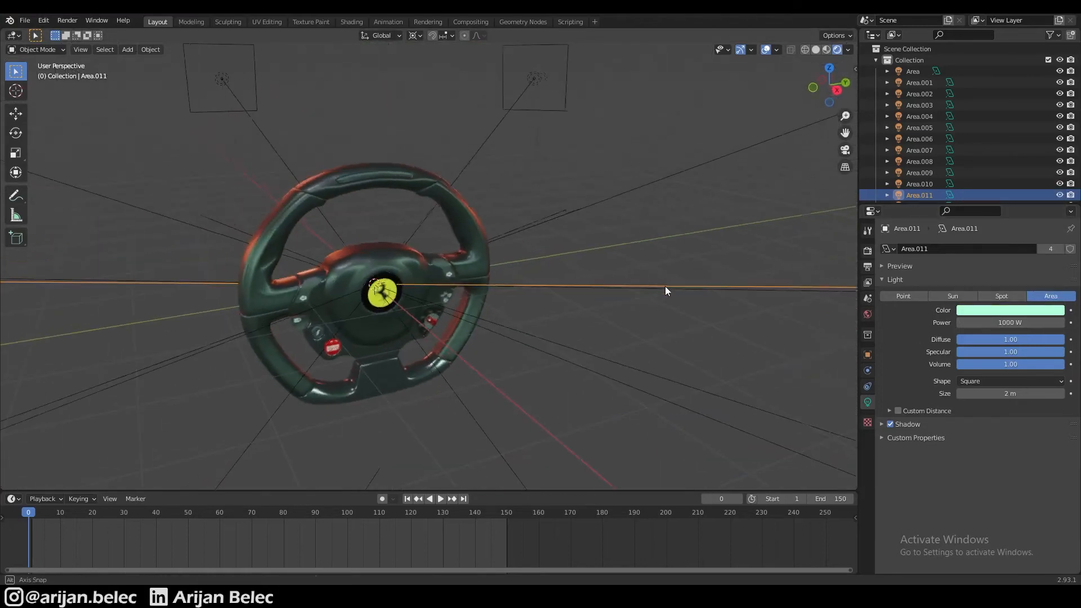
pyautogui.click(1010, 310)
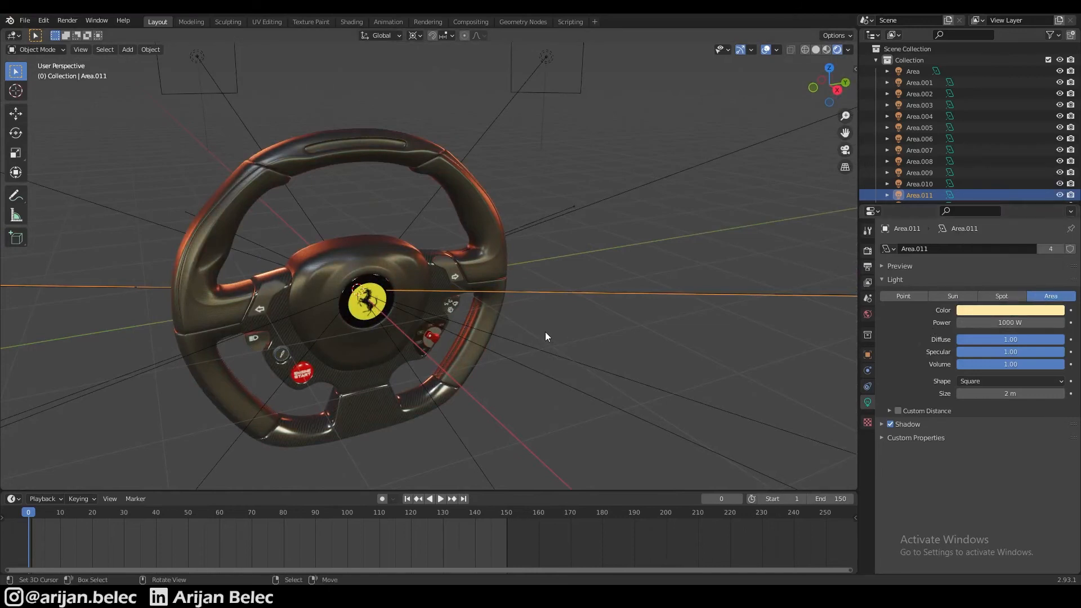
pyautogui.scroll(-3)
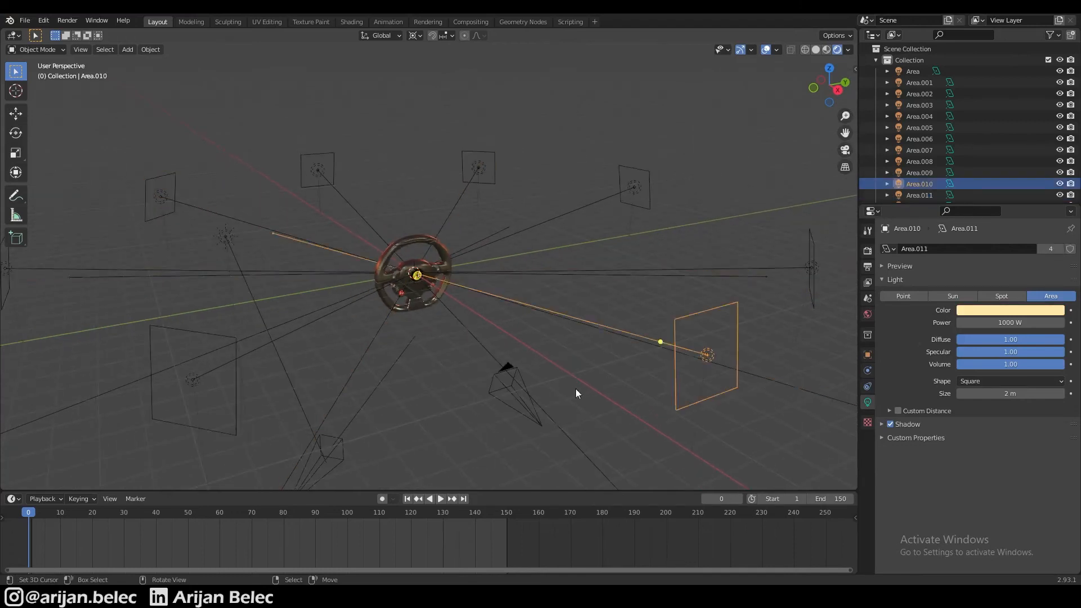
pyautogui.moveTo(447, 311)
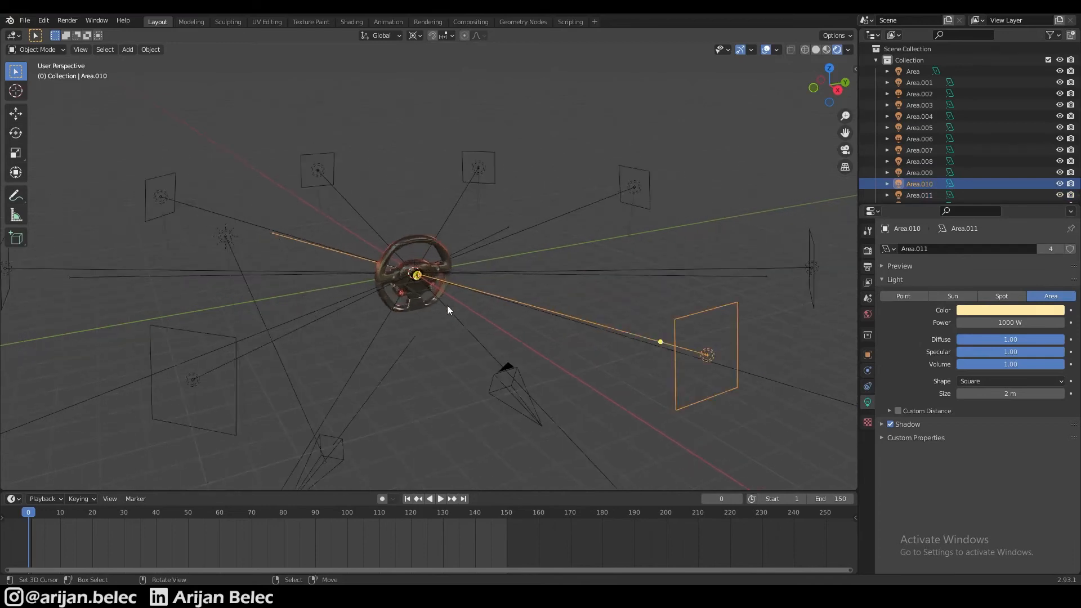
pyautogui.click(1010, 310)
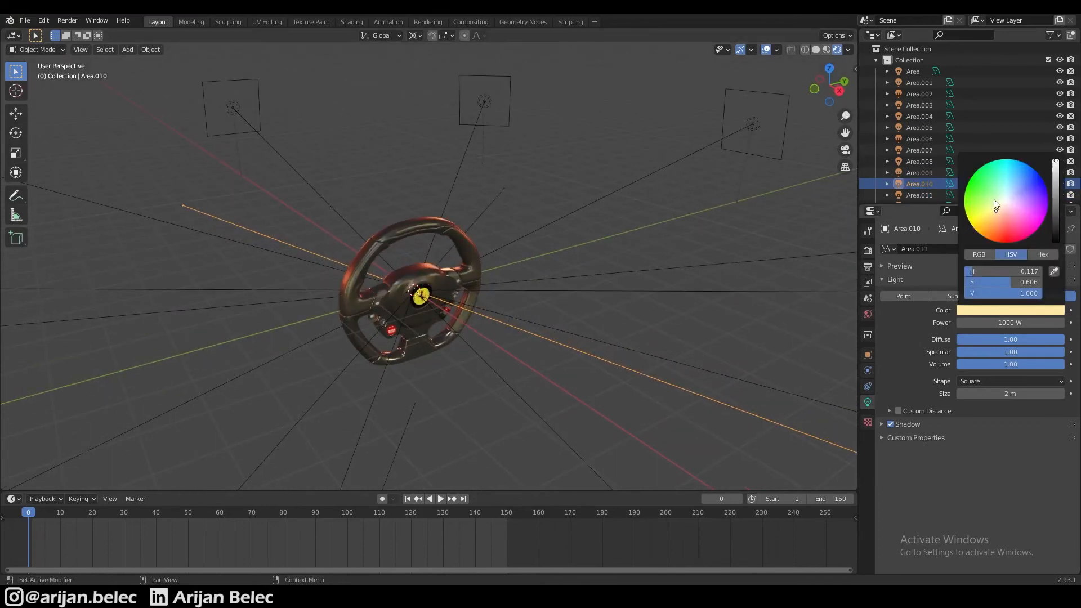
pyautogui.click(1024, 194)
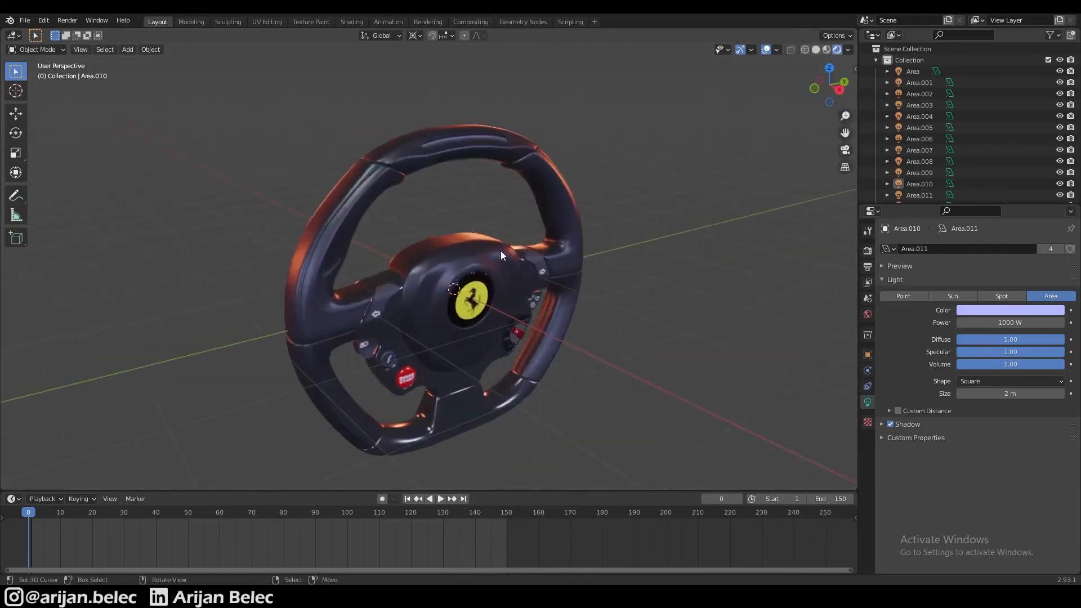
# Step: Add a mesh plane behind the wheel, extrude it into a curved wall, and darken its new material's Base Color
pyautogui.click(127, 48)
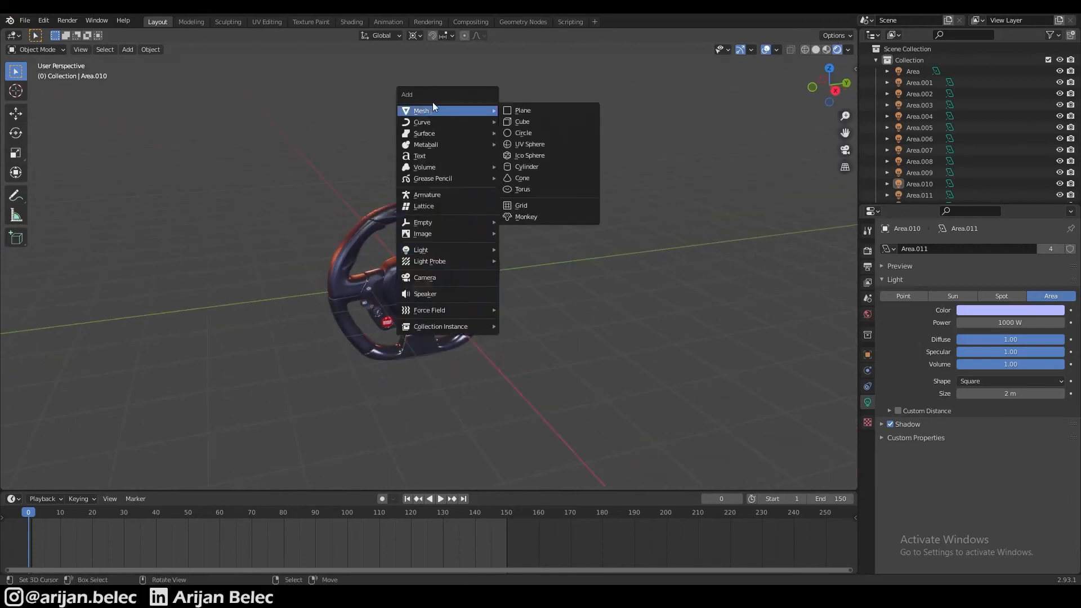
pyautogui.click(521, 109)
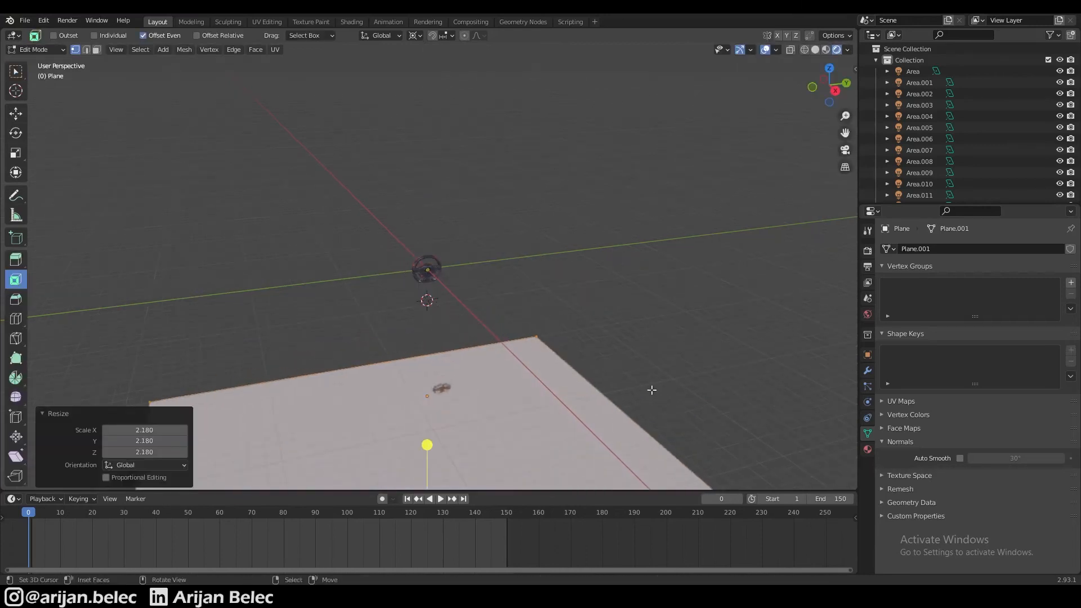
pyautogui.press('Tab')
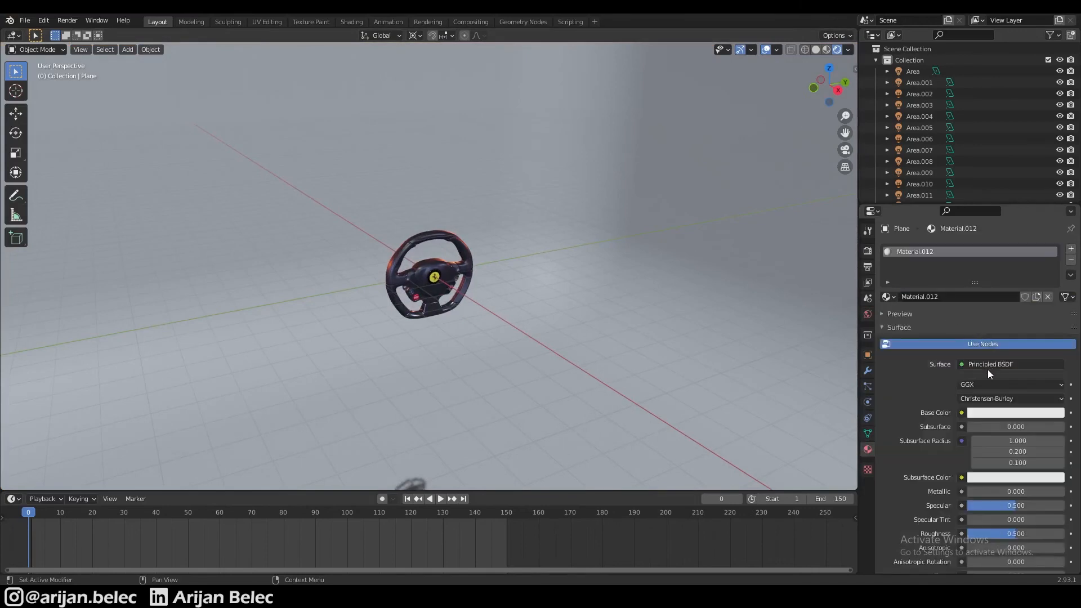
pyautogui.click(1013, 412)
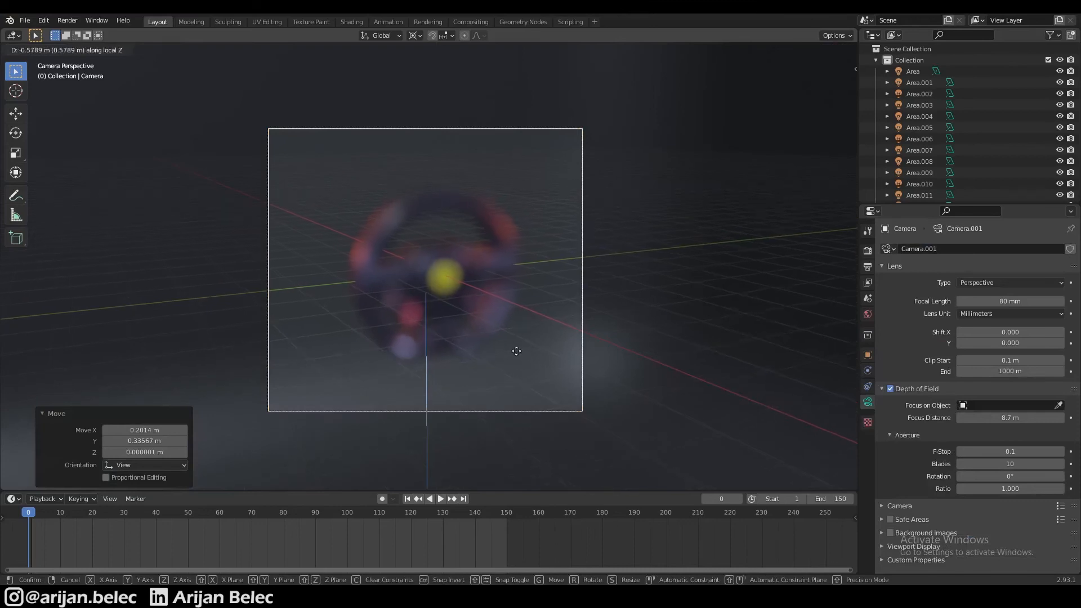
pyautogui.moveTo(506, 329)
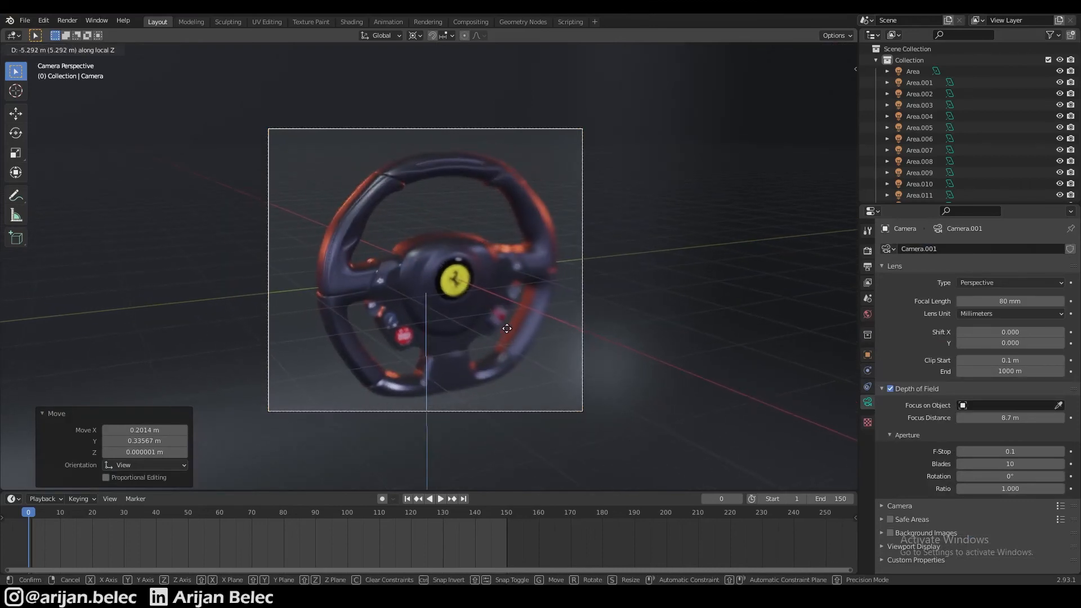
# Step: Dolly the camera along its local Z toward the wheel until the blurred wheel fills the frame
pyautogui.click(505, 328)
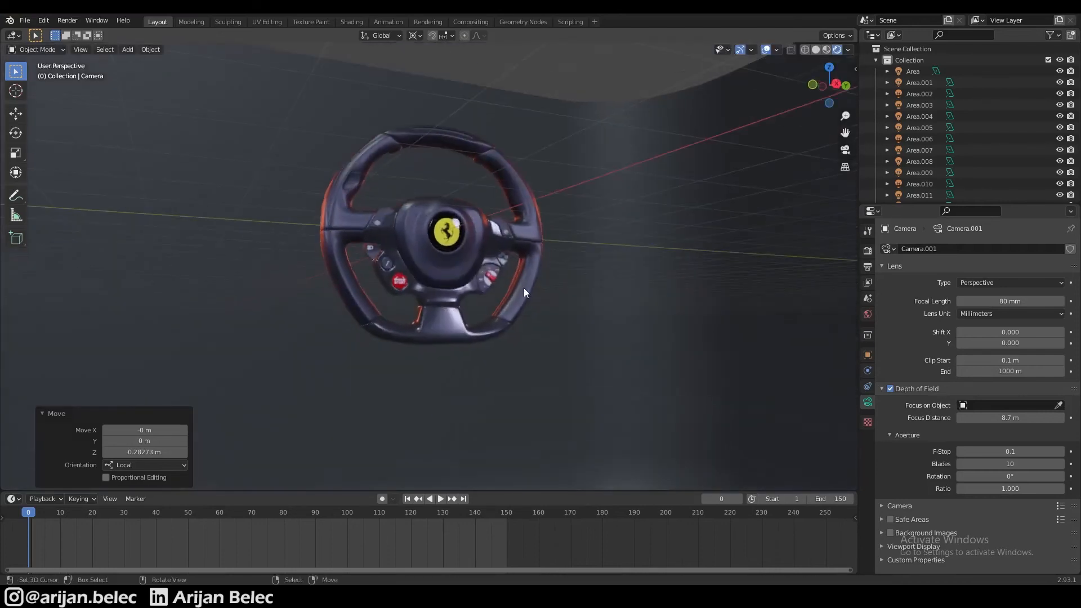
pyautogui.scroll(3)
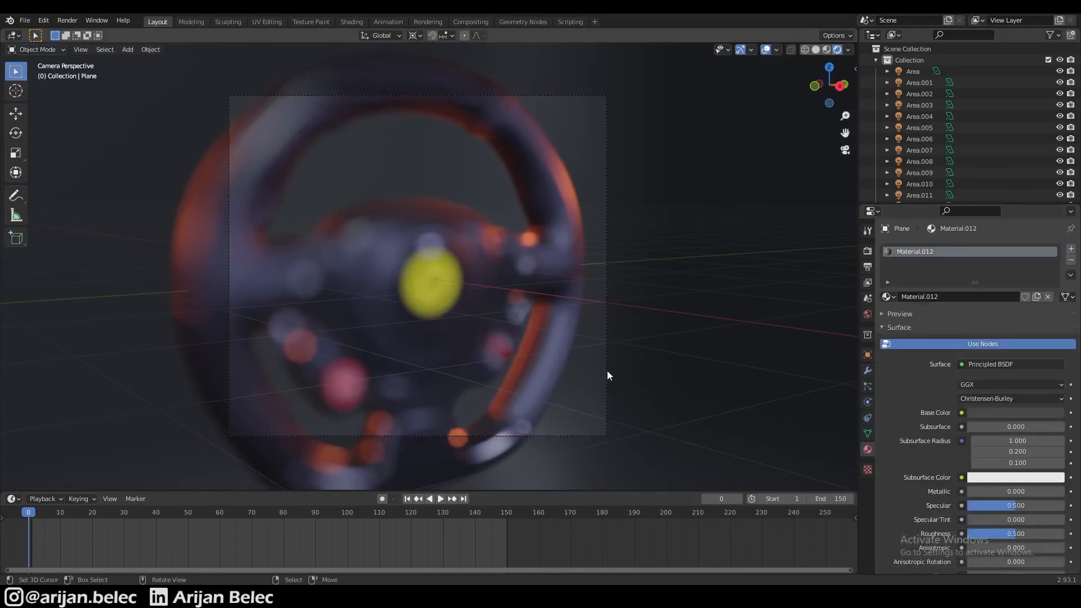
pyautogui.moveTo(855, 441)
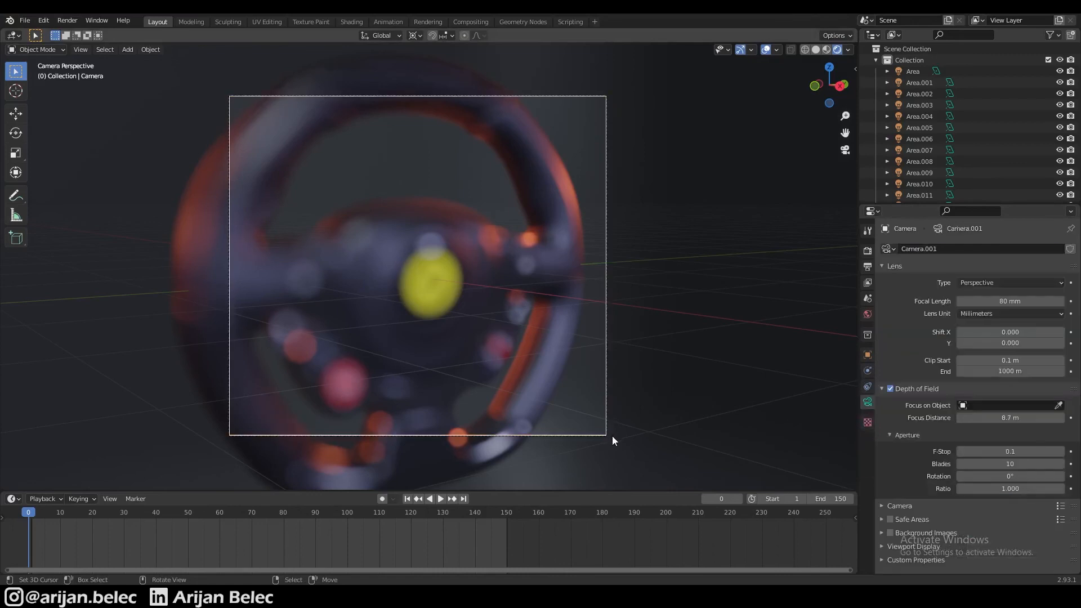
# Step: Set the camera's Focus Distance to 6.4 m on the Ferrari logo and raise F-Stop to 0.2
pyautogui.click(1010, 416)
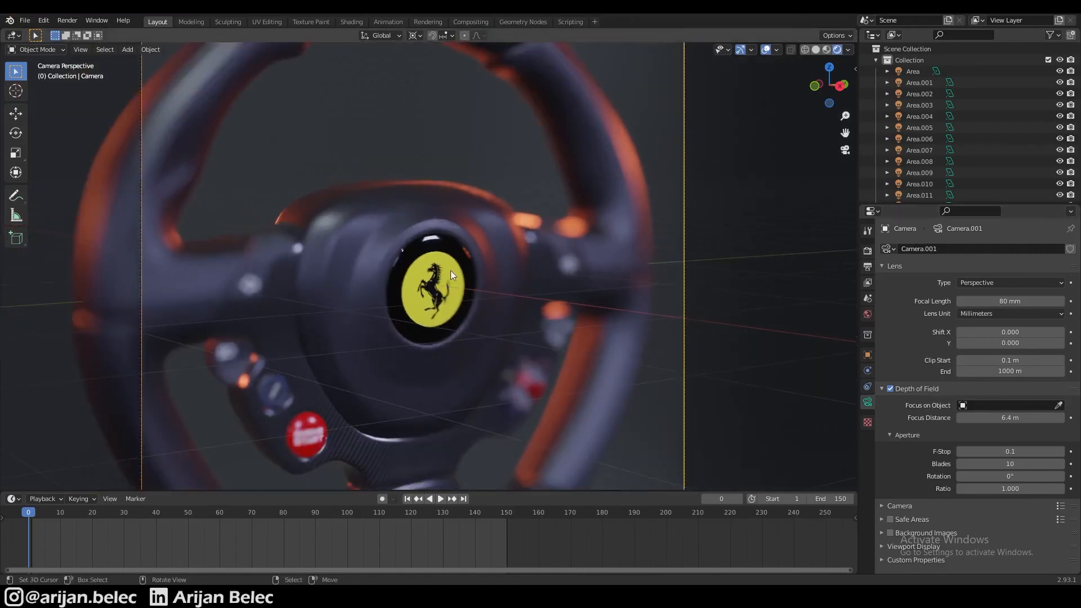
pyautogui.moveTo(171, 283)
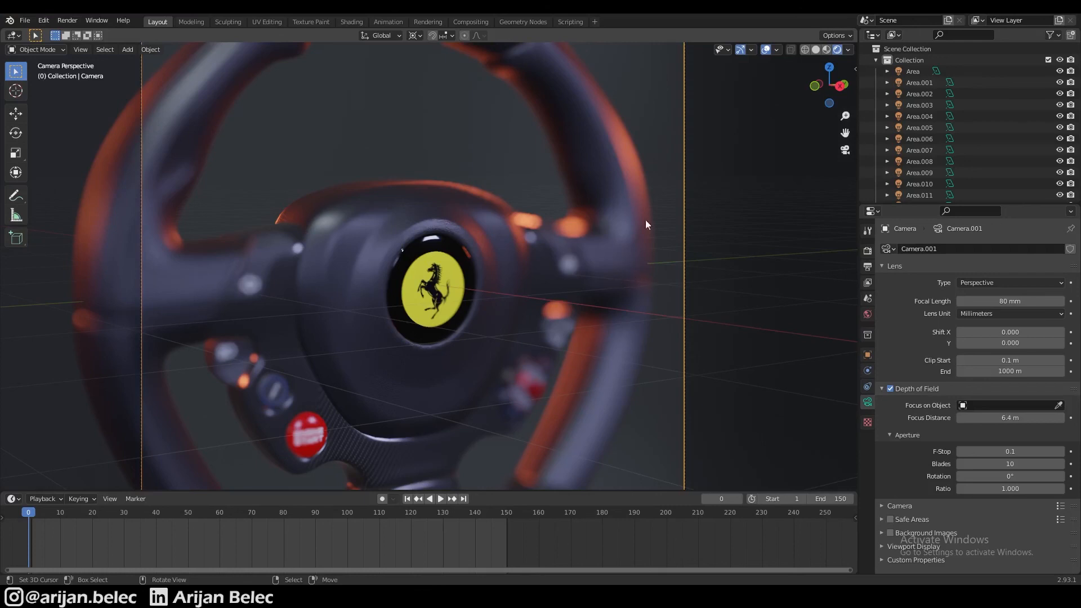
pyautogui.moveTo(403, 274)
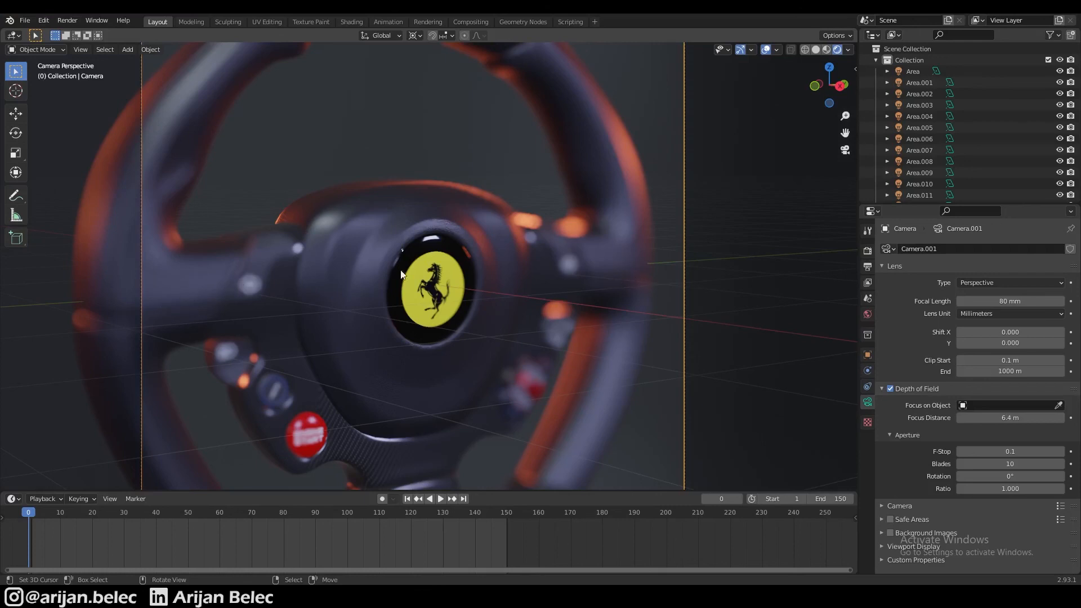
pyautogui.moveTo(545, 279)
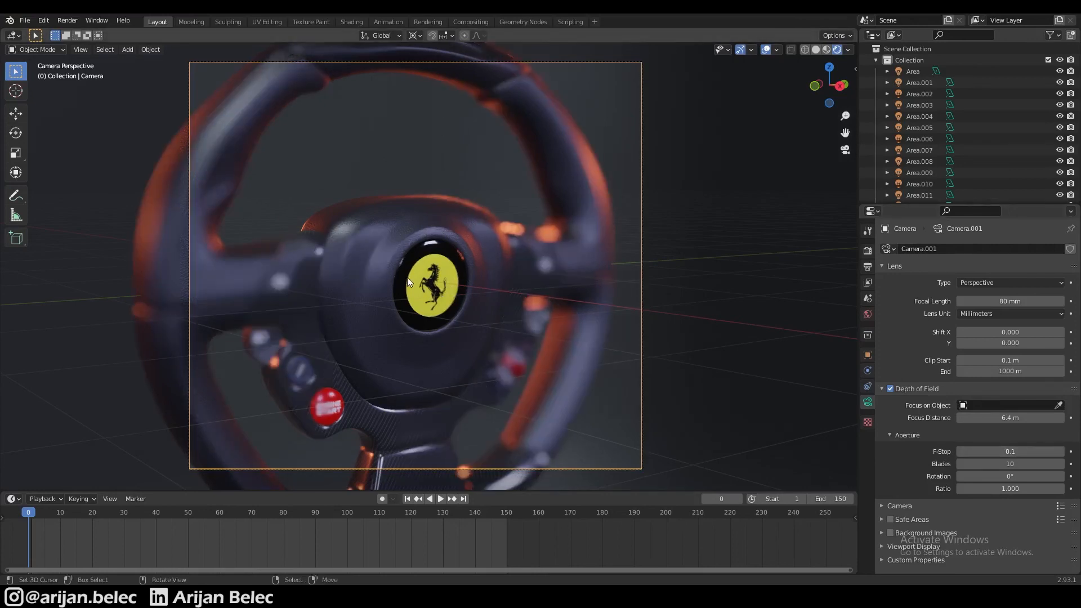
pyautogui.click(1068, 451)
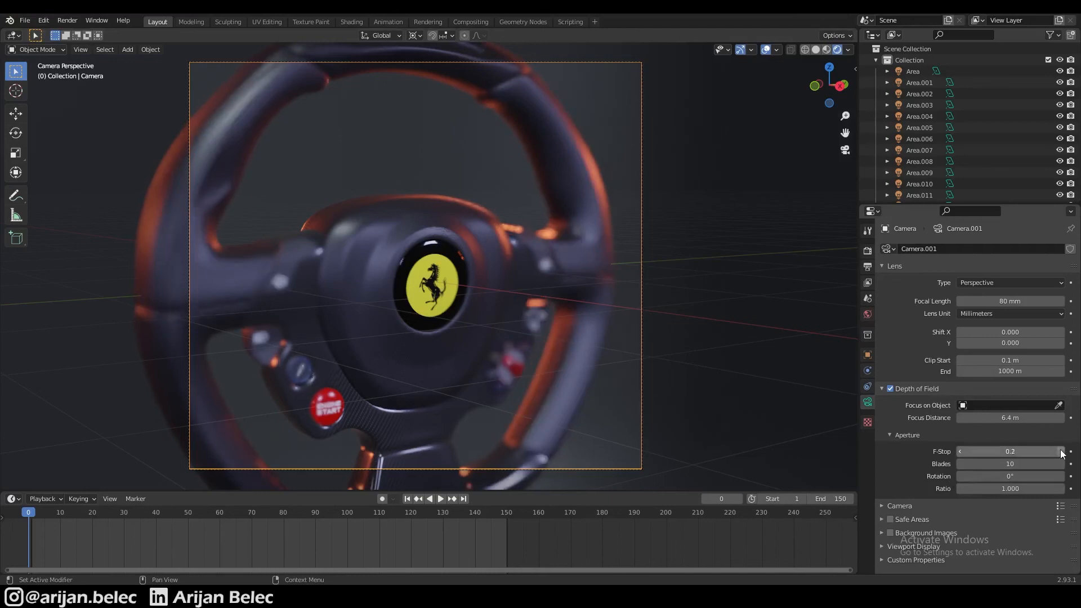